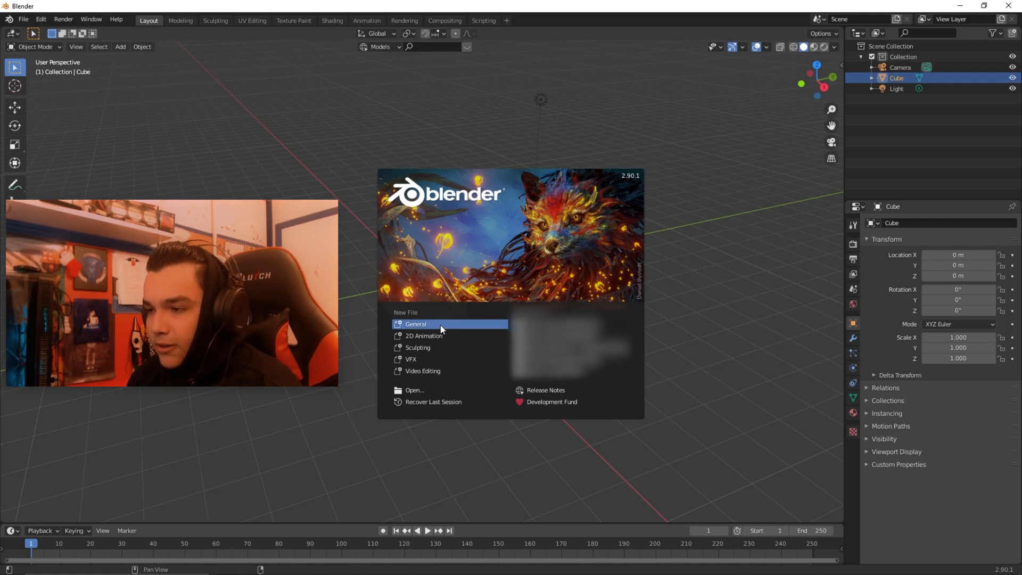
Step: Start a General scene and delete the default cube, keeping the camera
click(415, 325)
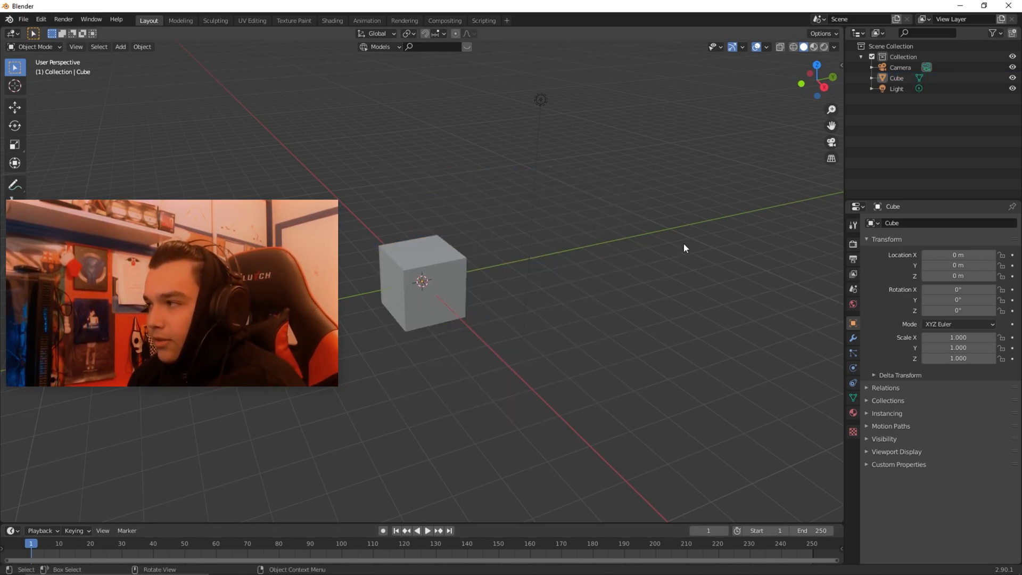
click(424, 292)
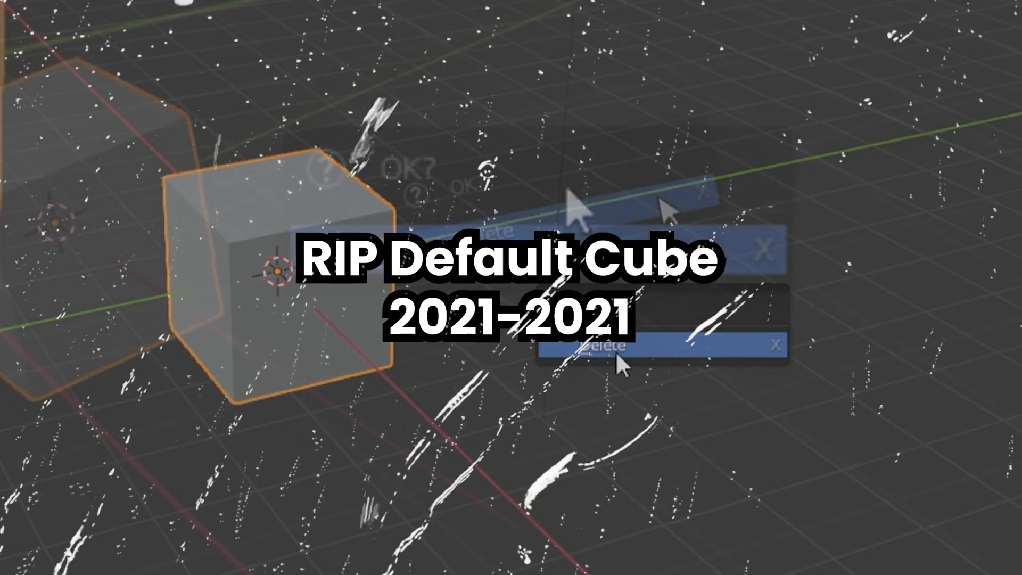
click(596, 353)
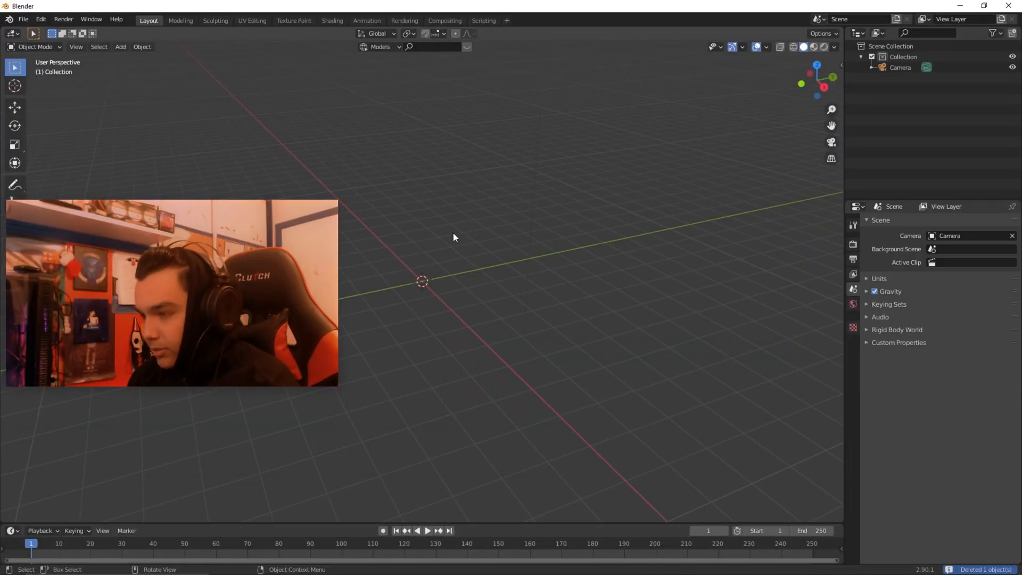
click(901, 68)
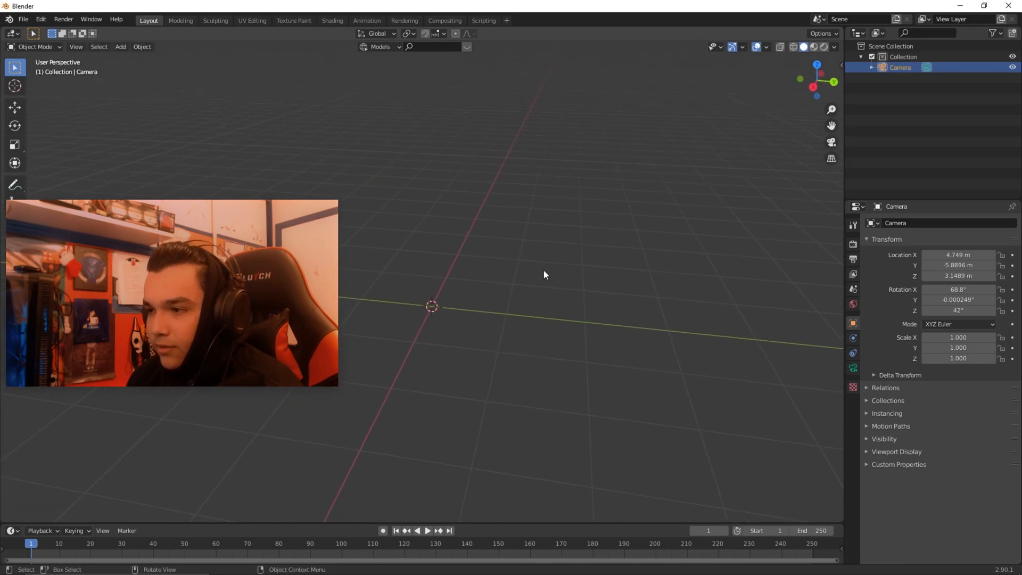
click(22, 20)
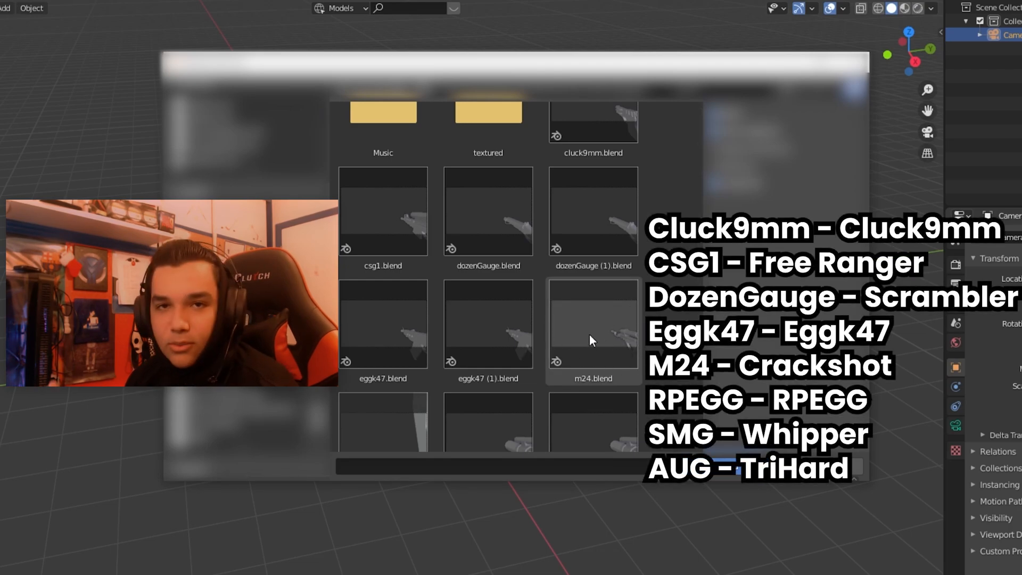
Step: Append the egg, hands and gun_m24_SnakeAlbino objects from m24.blend
click(593, 332)
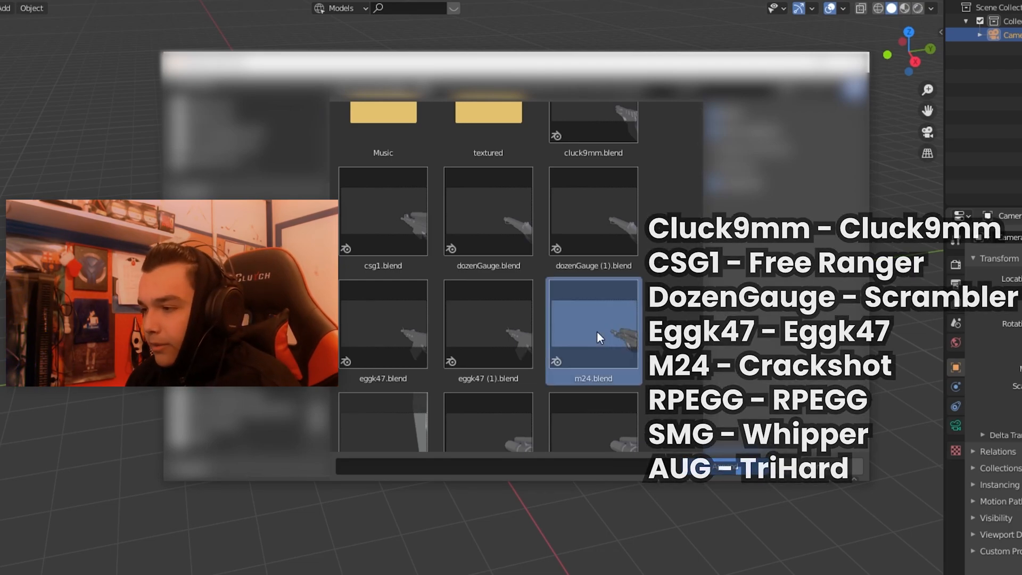
double_click(598, 337)
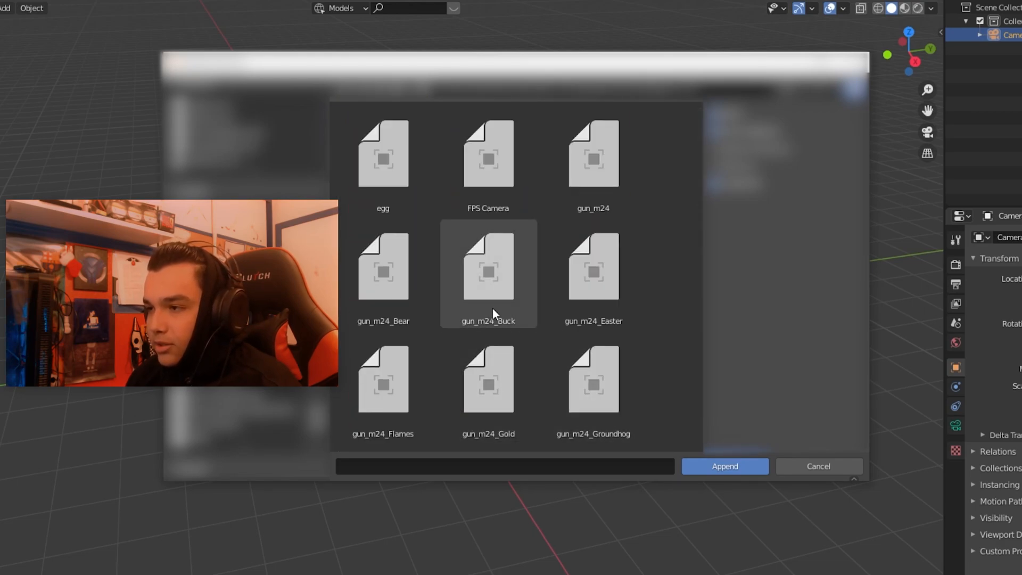
click(383, 154)
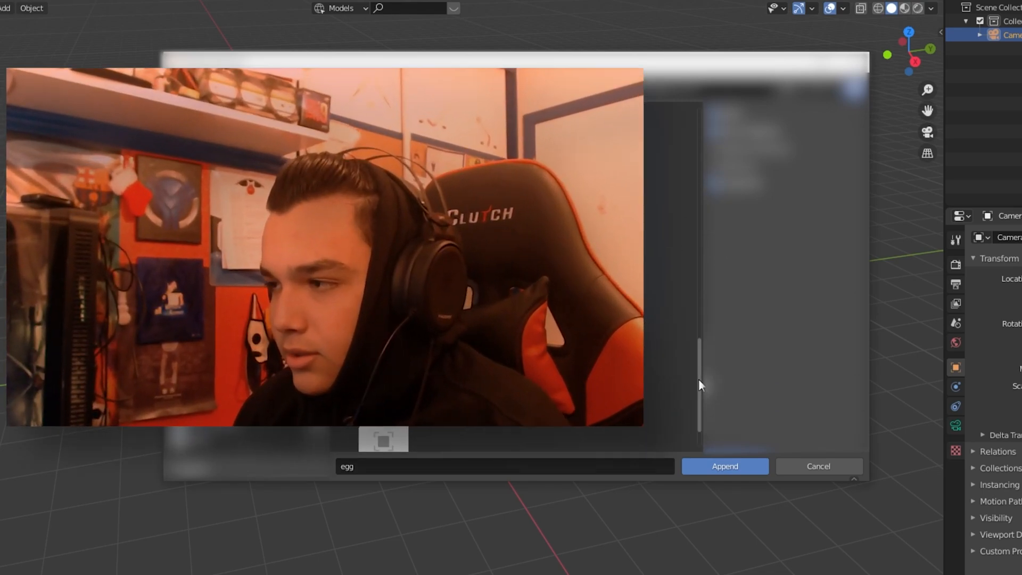
click(489, 243)
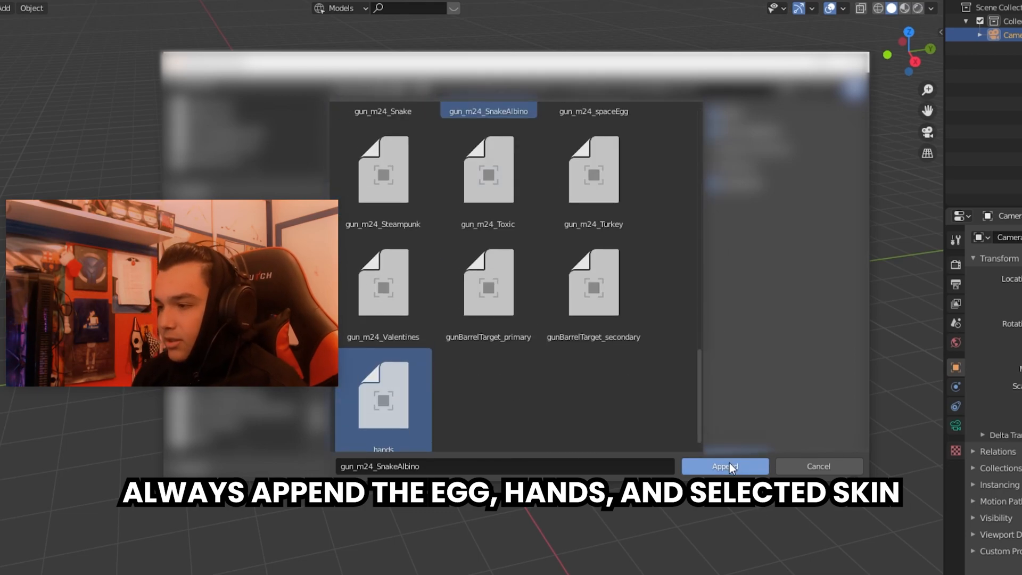
click(726, 467)
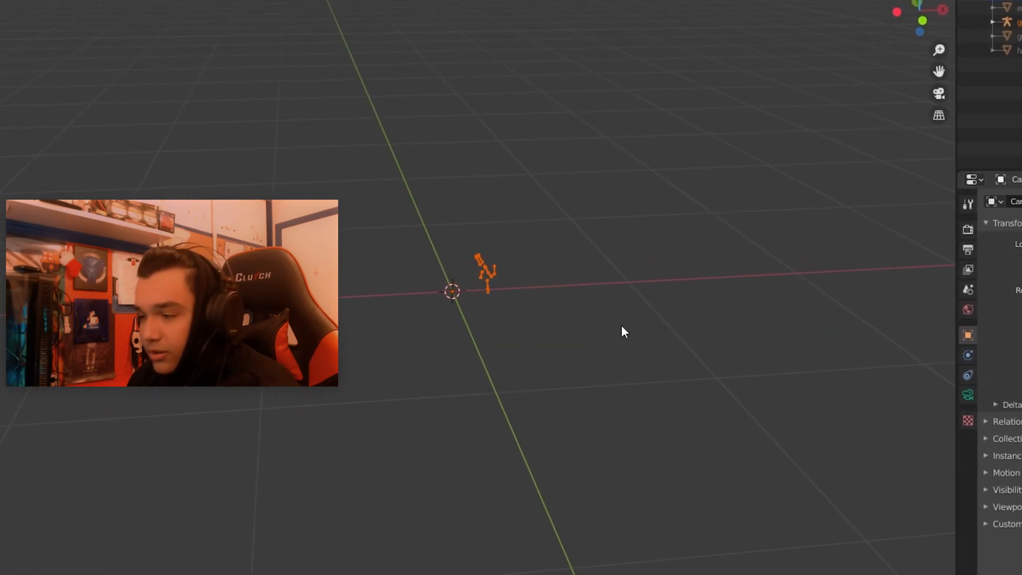
Step: Enable the Disable in Viewports toggle in the Outliner filter to show the appended objects
click(993, 33)
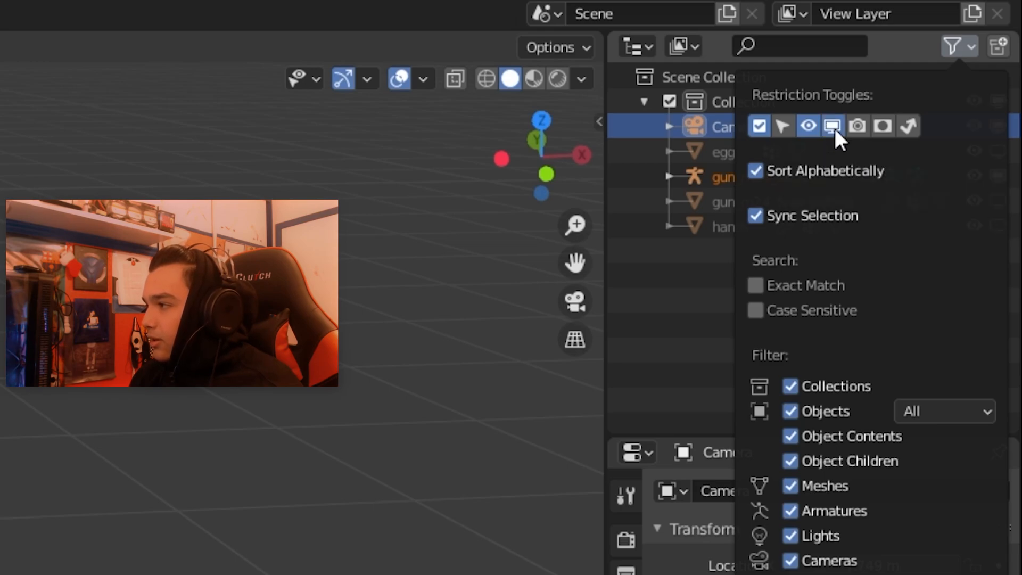
click(956, 46)
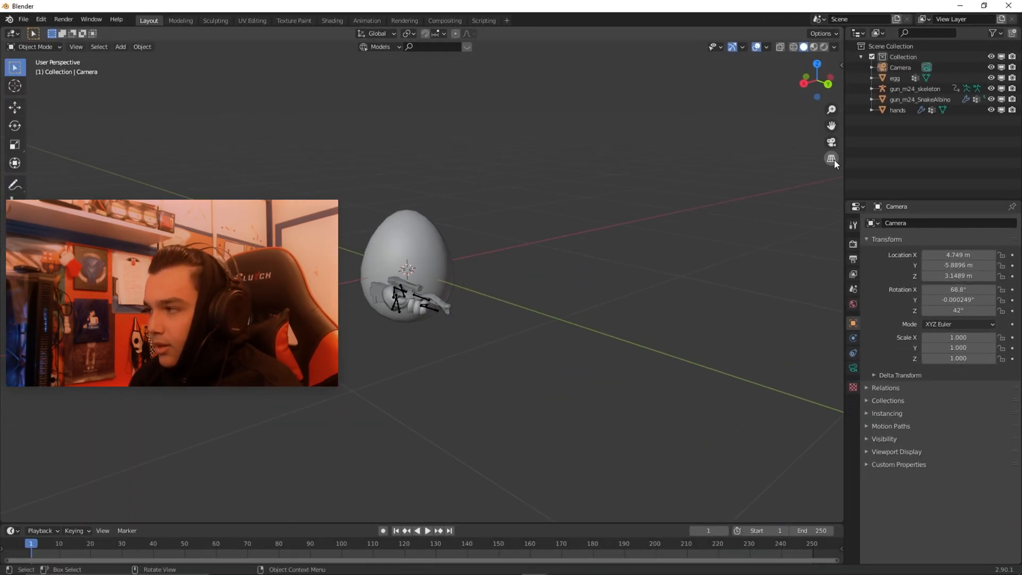
Step: Look through the camera and fly it into position framing the egg and rifle
click(831, 158)
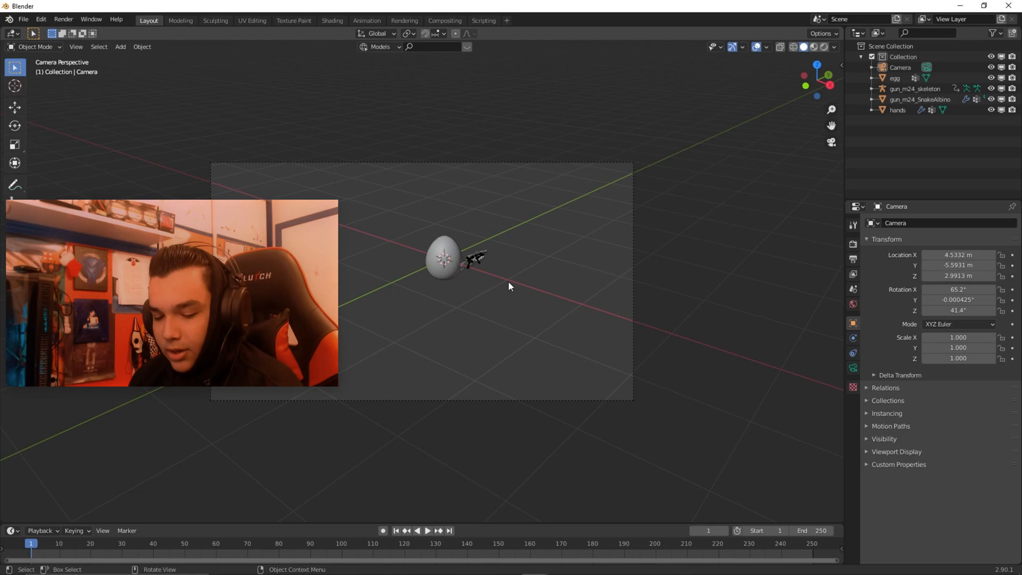
key(shift+grave)
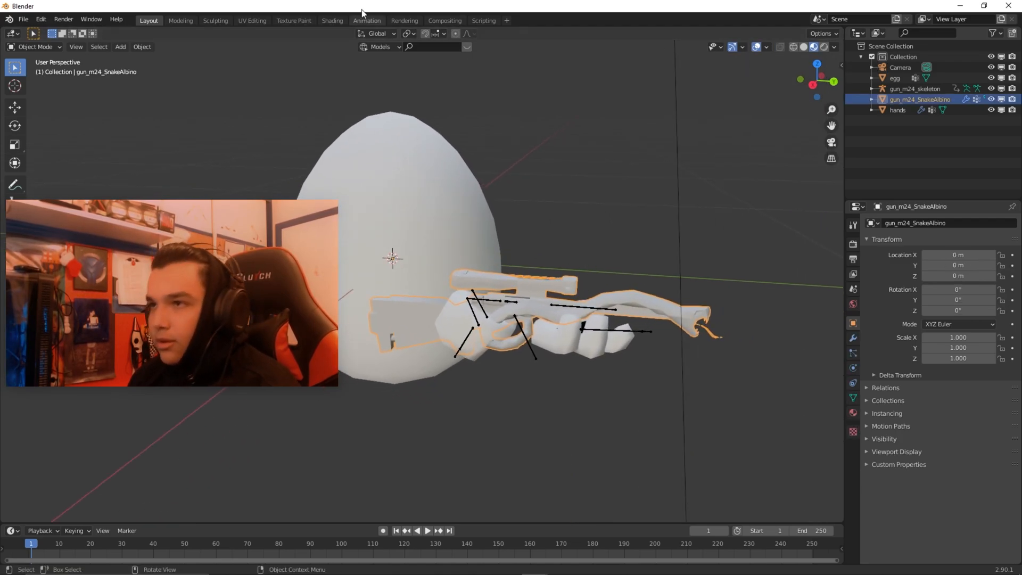
Step: In the Shading workspace, create a new material Material.001 for the rifle
click(332, 20)
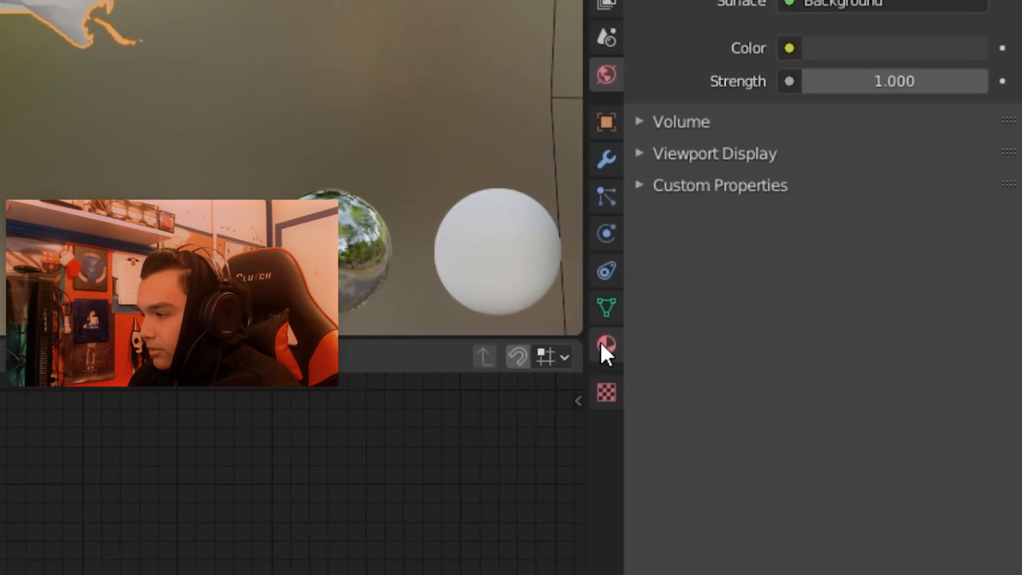
click(605, 345)
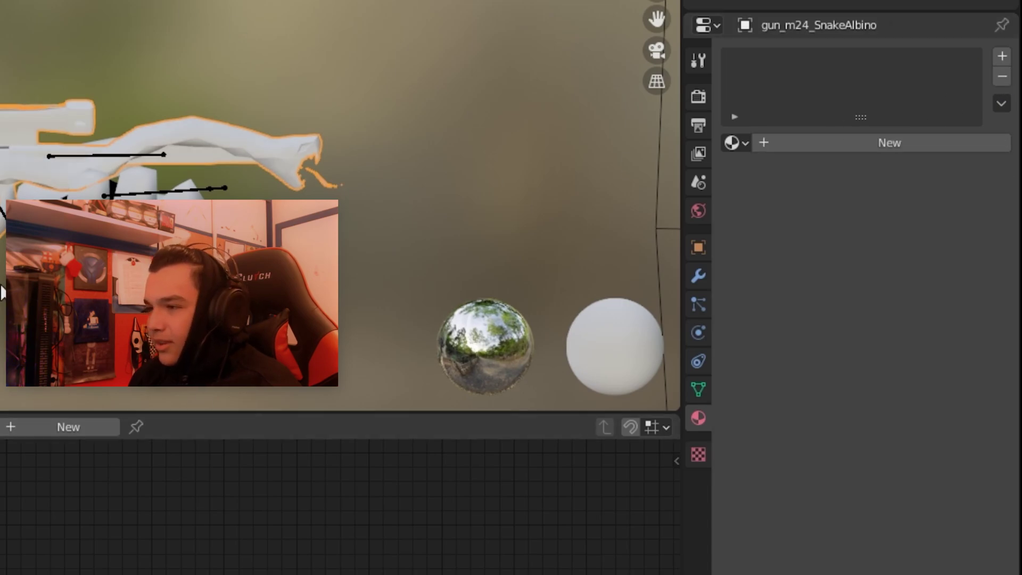
click(888, 143)
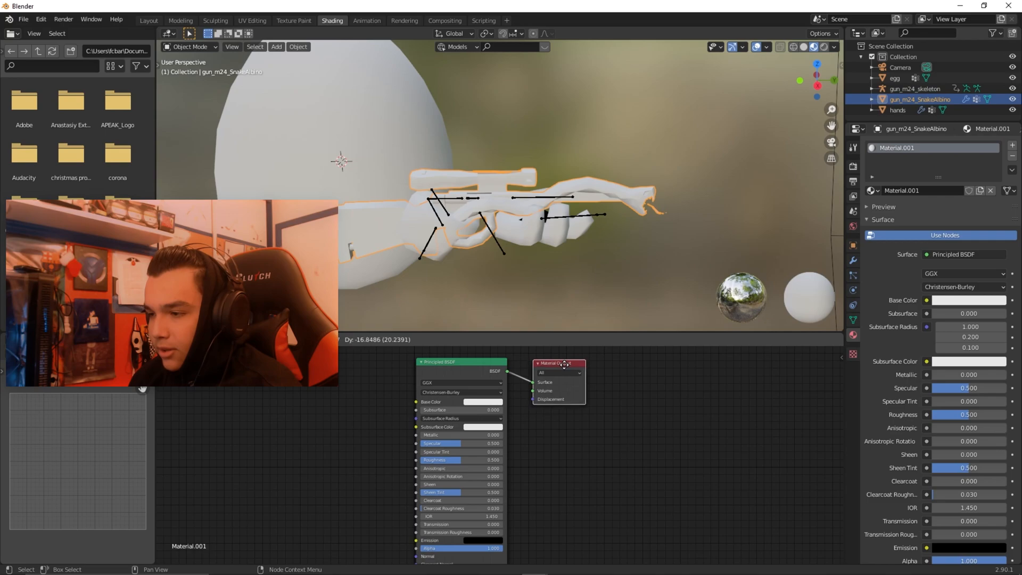
Step: Drive the rifle's Base Color from a Vertex Color node, with Specular 0.1 and Roughness 0.9
drag(436, 362, 480, 364)
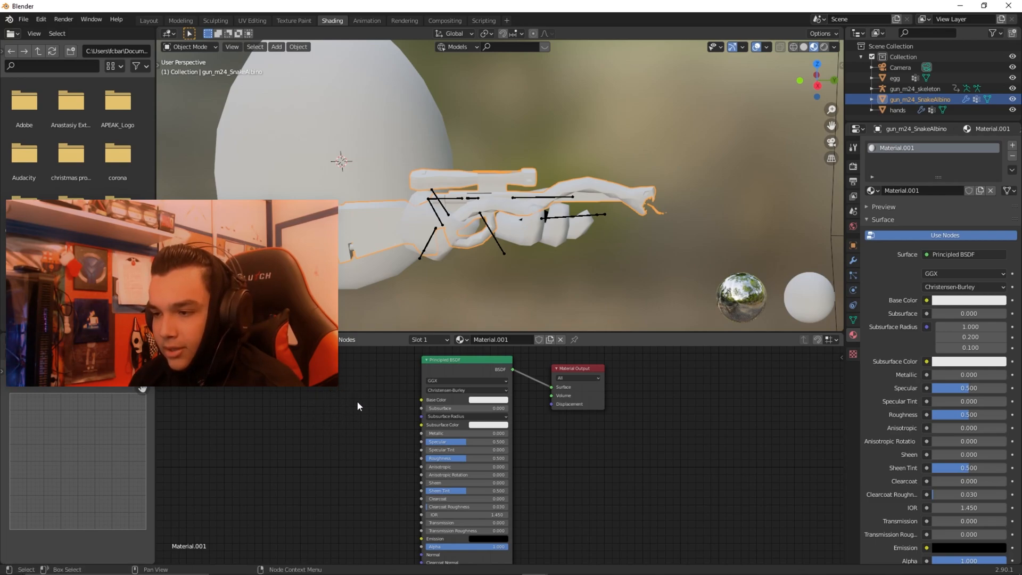
key(shift+a)
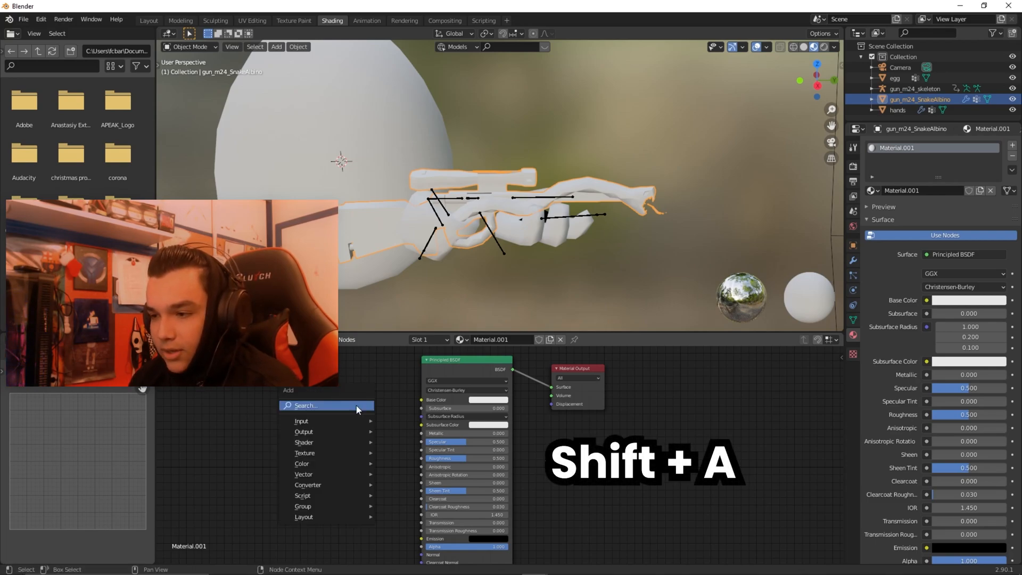
click(302, 406)
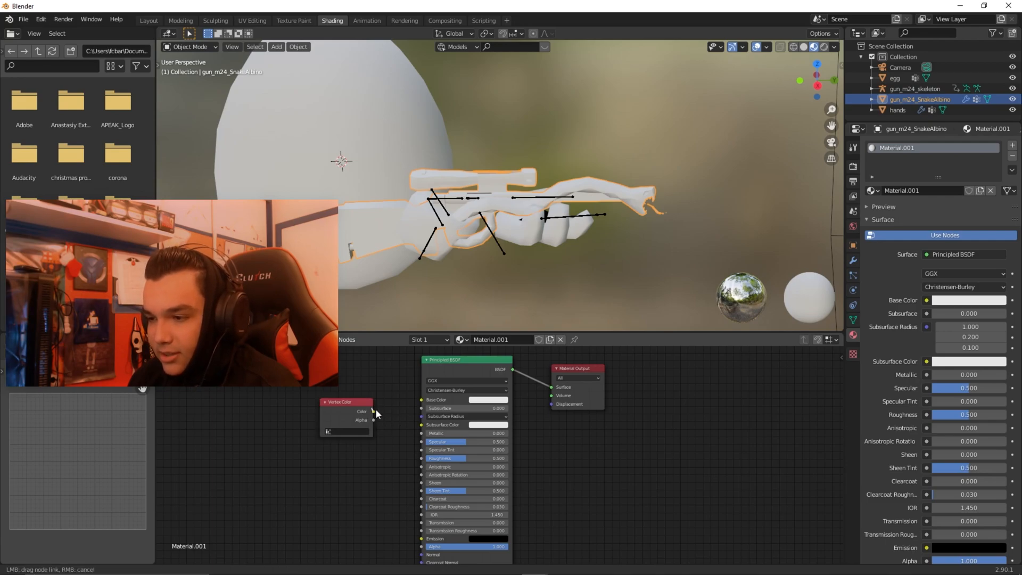
drag(370, 412, 410, 406)
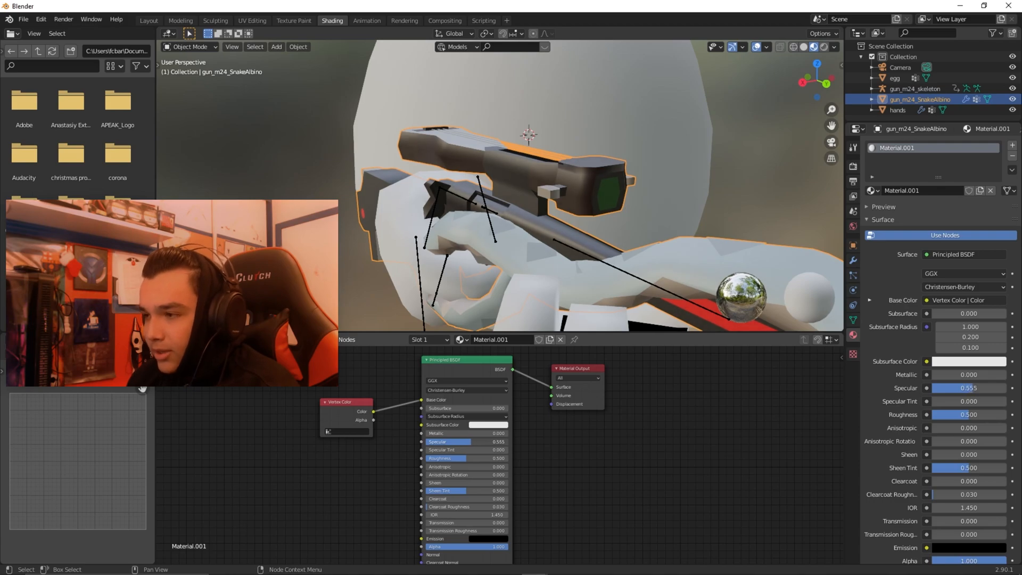
drag(997, 388, 946, 389)
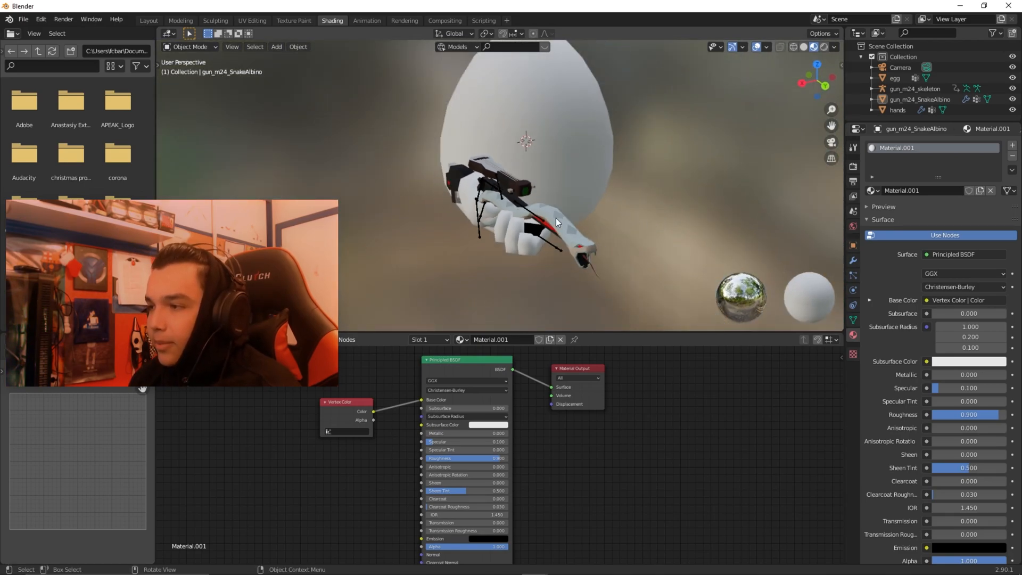
click(148, 20)
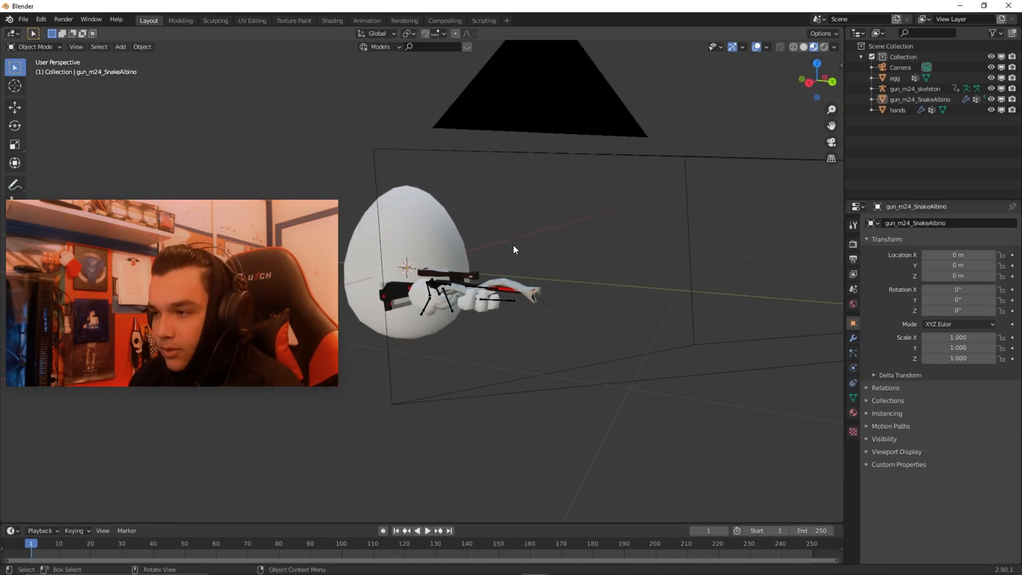
Step: Import the cowboy sheriff hat FBX onto the egg and open its material for editing
click(23, 19)
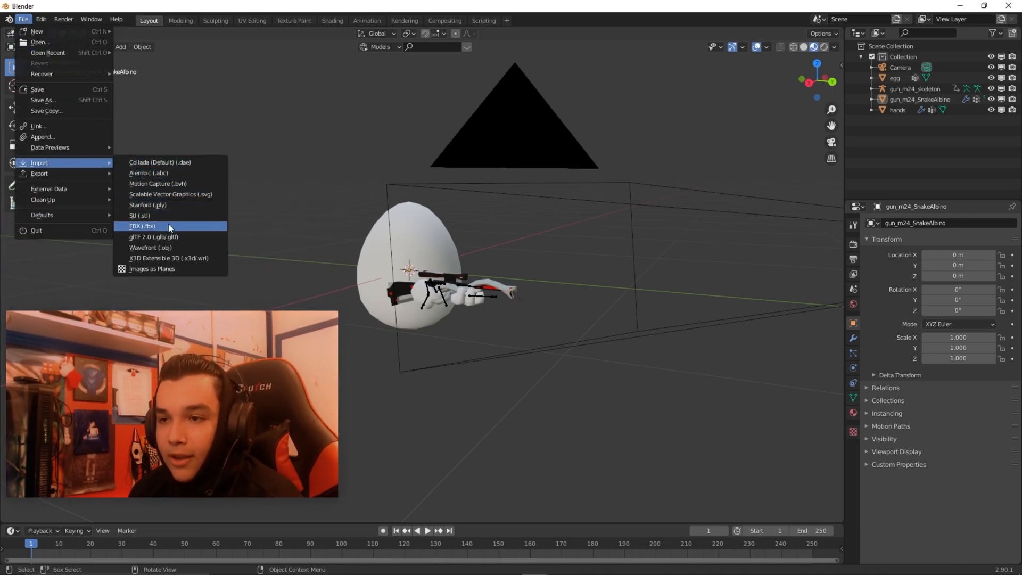
click(142, 226)
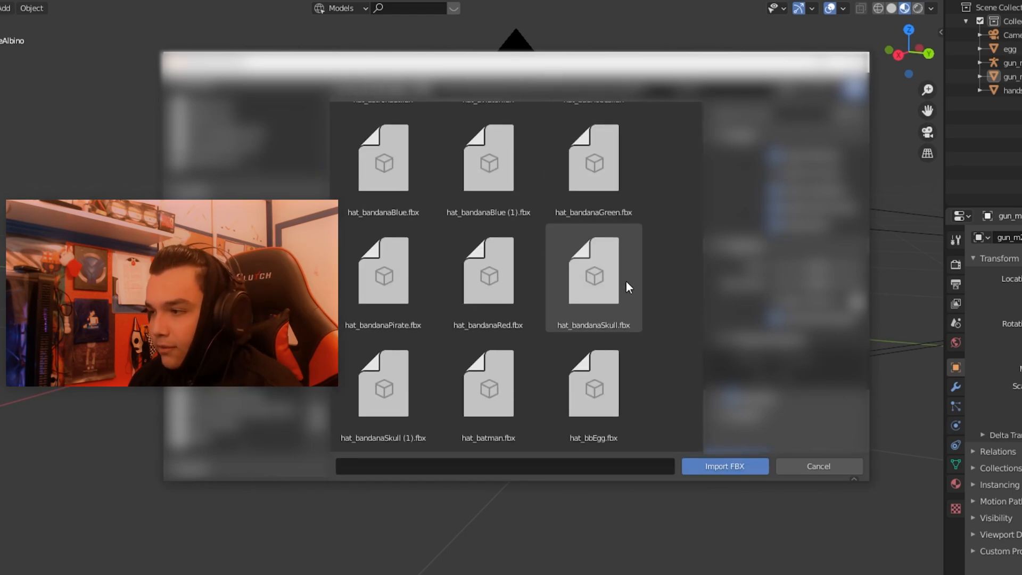
scroll(down, 3)
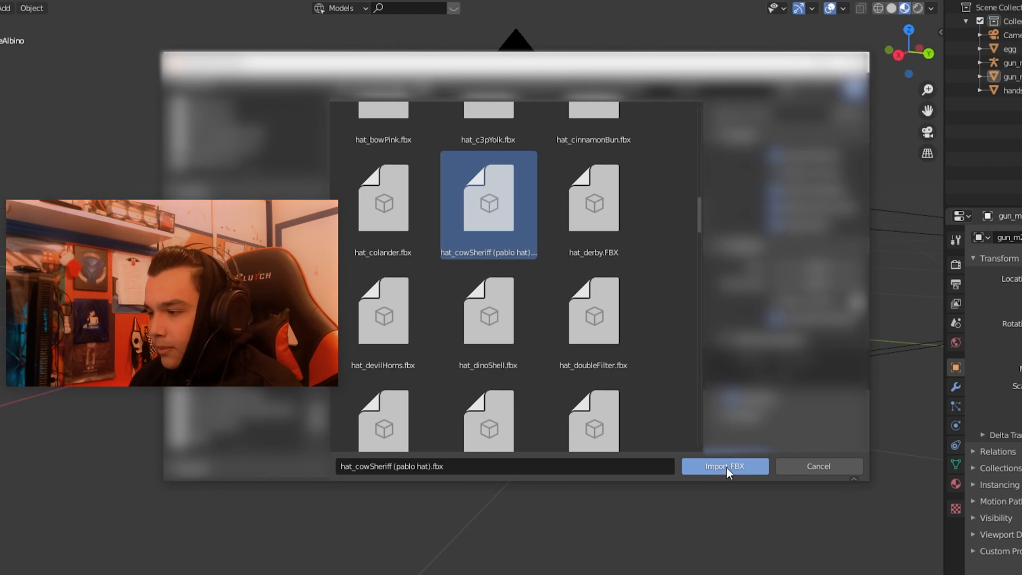
click(726, 466)
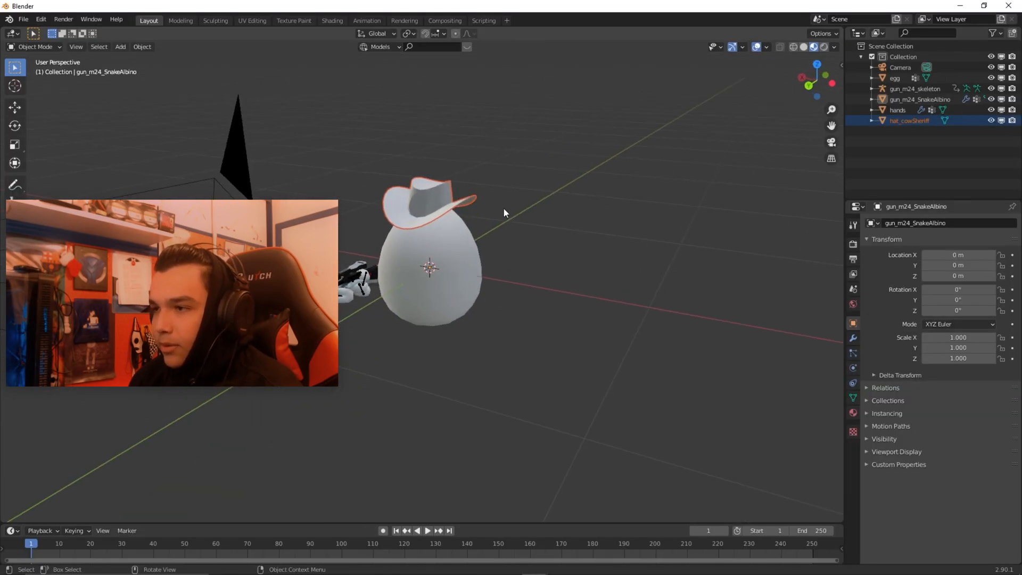
click(331, 20)
text(vert)
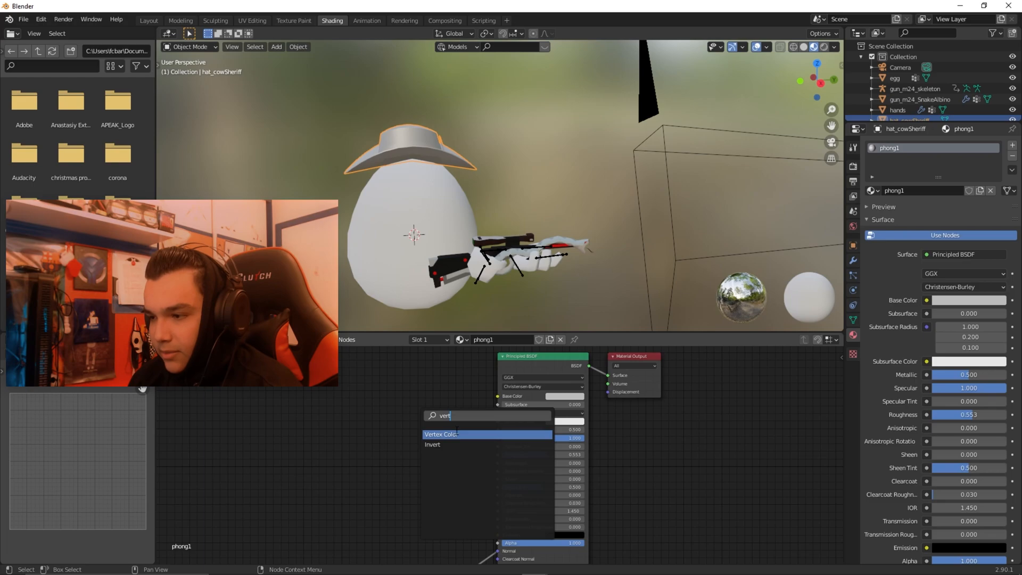
Step: Feed a Vertex Color node into the hat material's Base Color
click(441, 434)
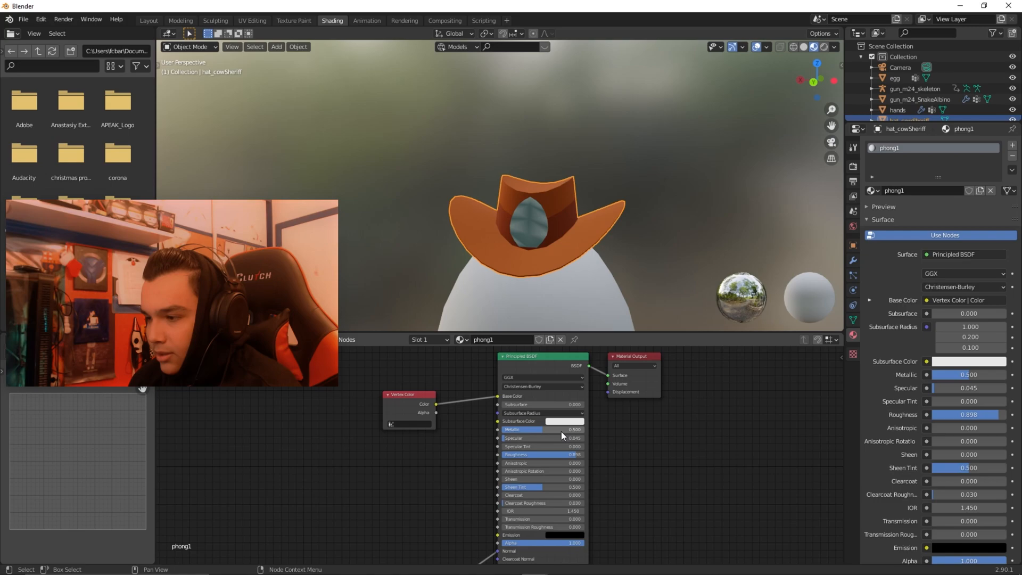
click(149, 20)
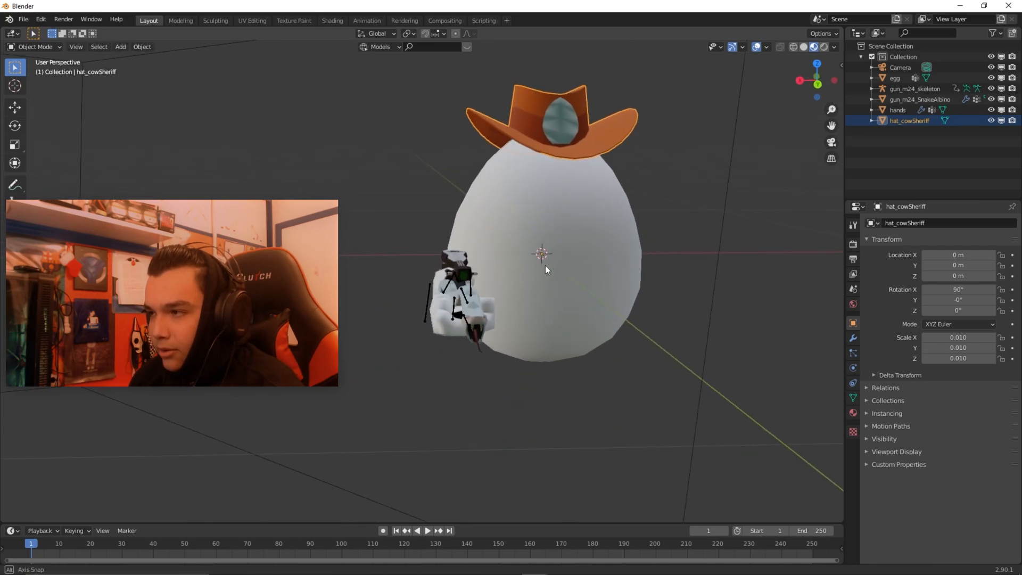
Step: Set the egg material's Base Color to a warm orange skin tone
drag(544, 270, 632, 305)
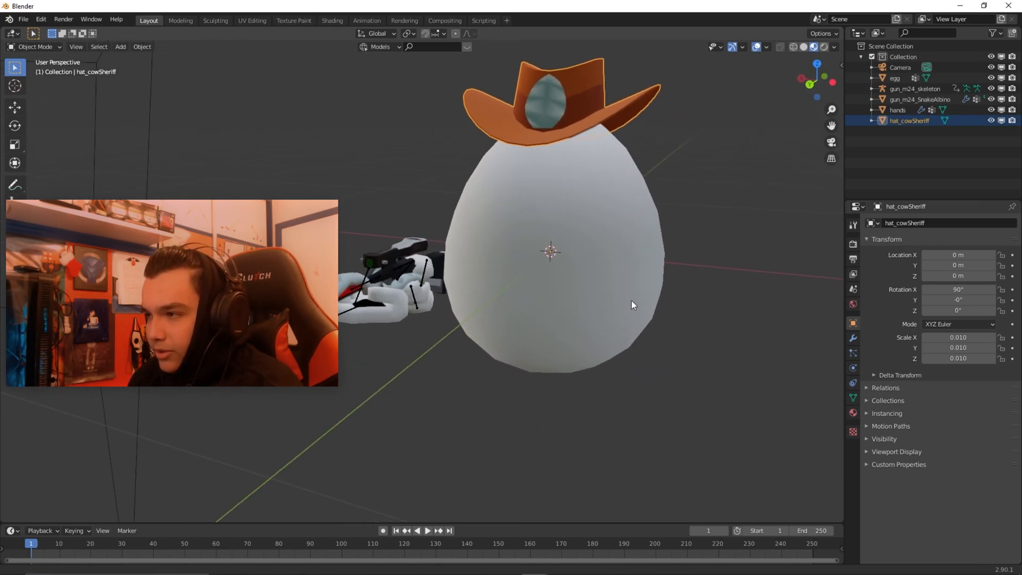
click(895, 78)
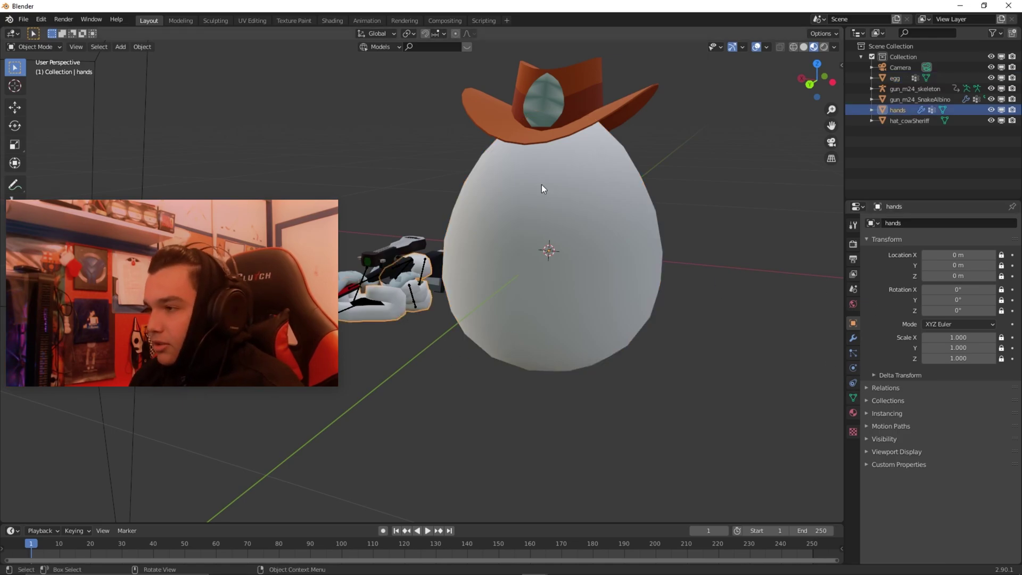
click(894, 78)
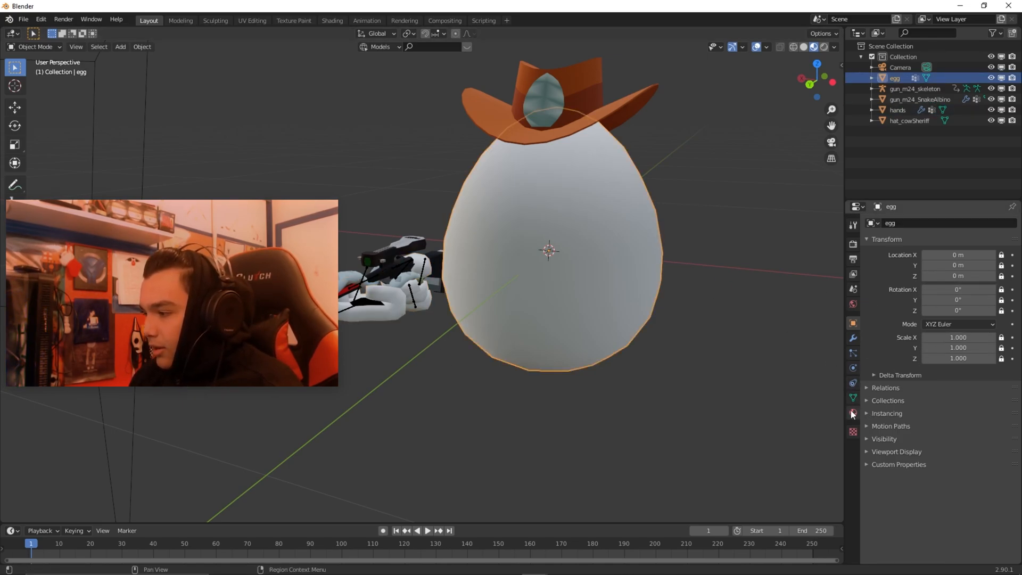
click(853, 413)
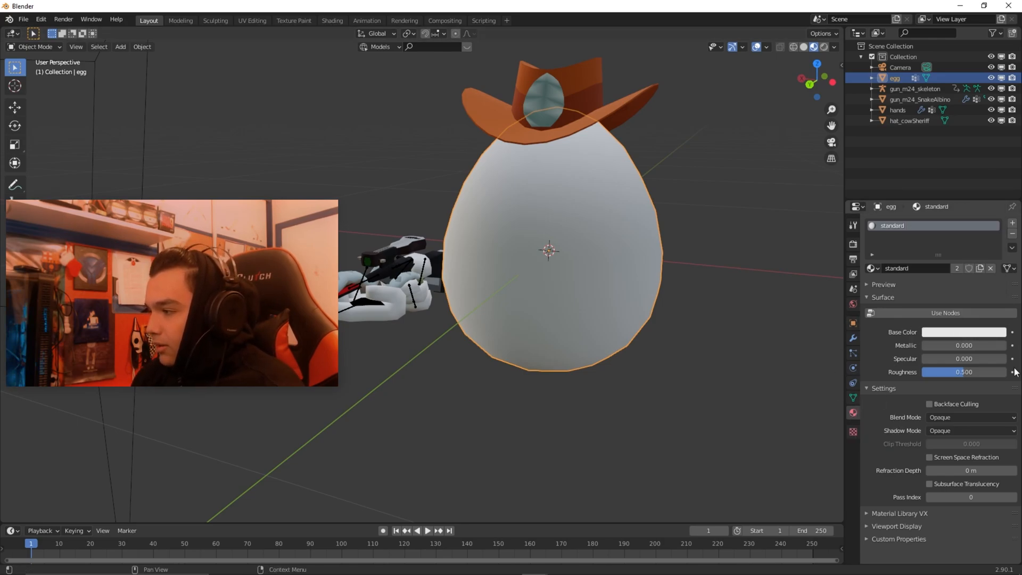
click(964, 333)
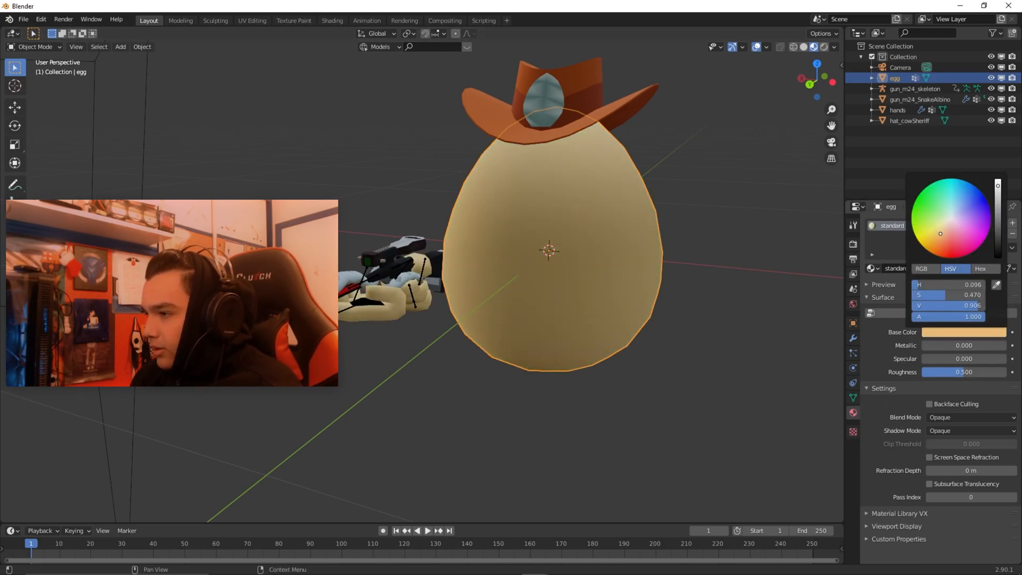
drag(940, 232, 939, 237)
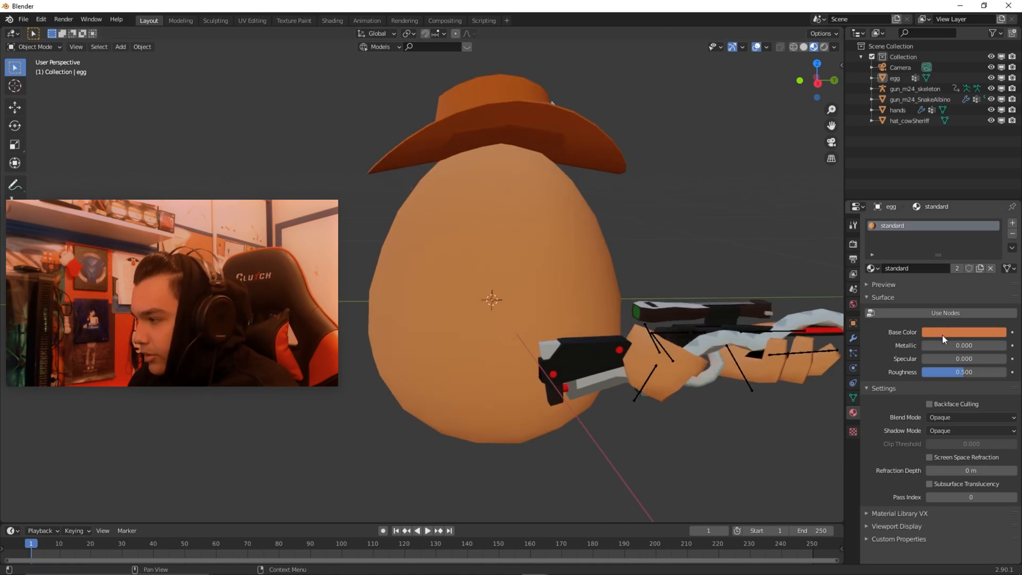
click(964, 332)
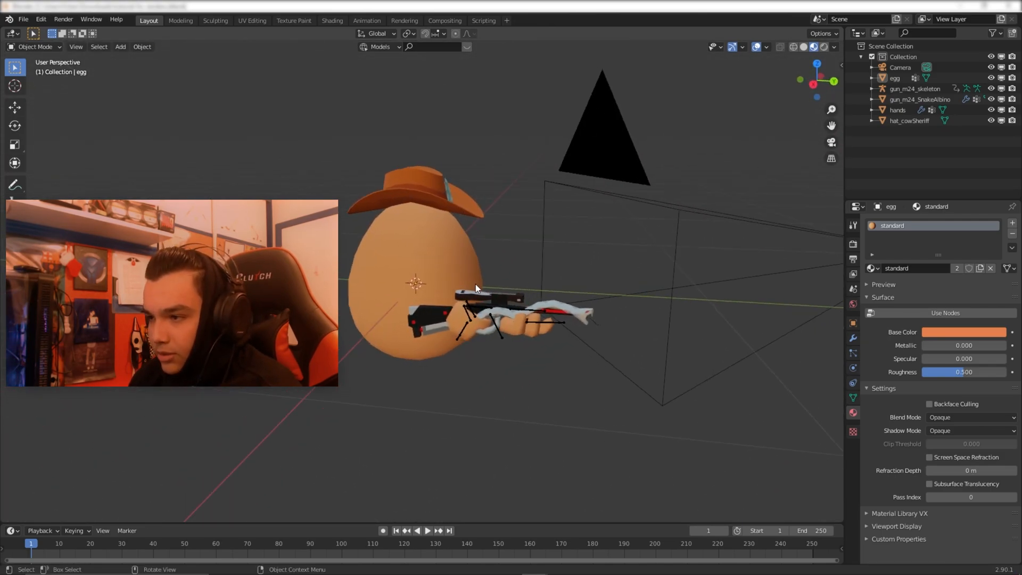
Step: Orbit the view to inspect the scene under rendered lighting
drag(476, 288, 443, 287)
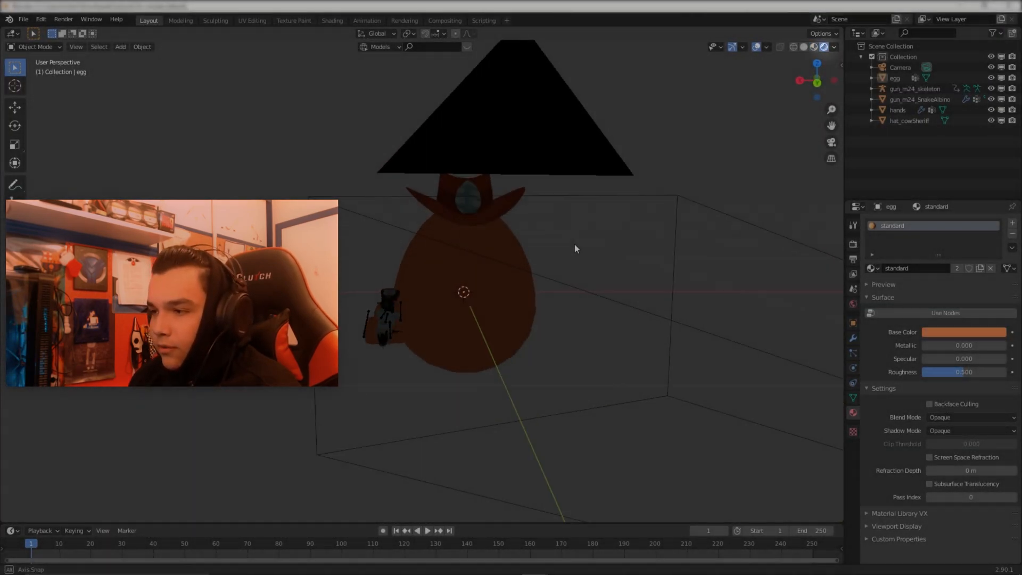
drag(576, 248, 427, 279)
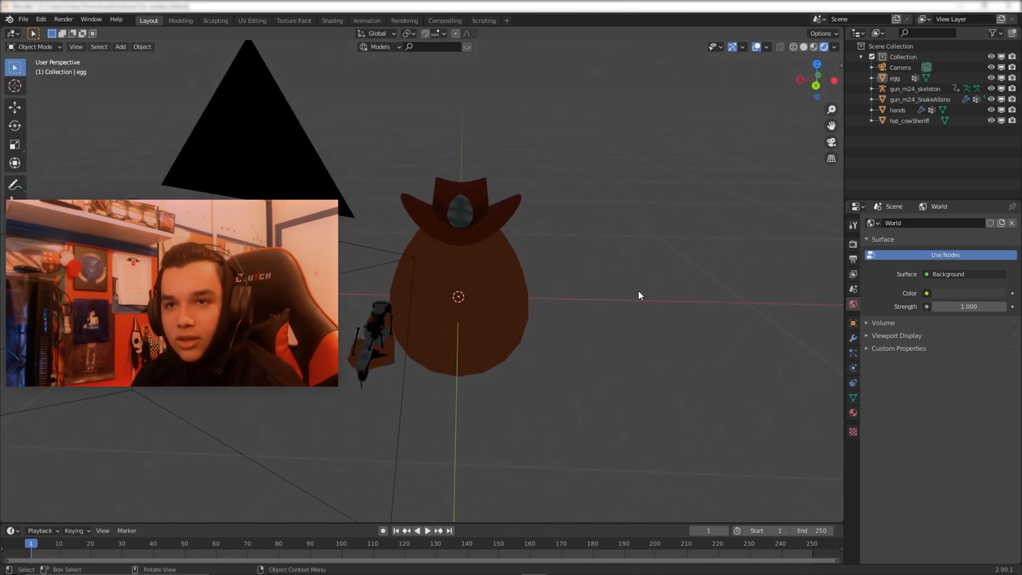
mouse_move(684, 228)
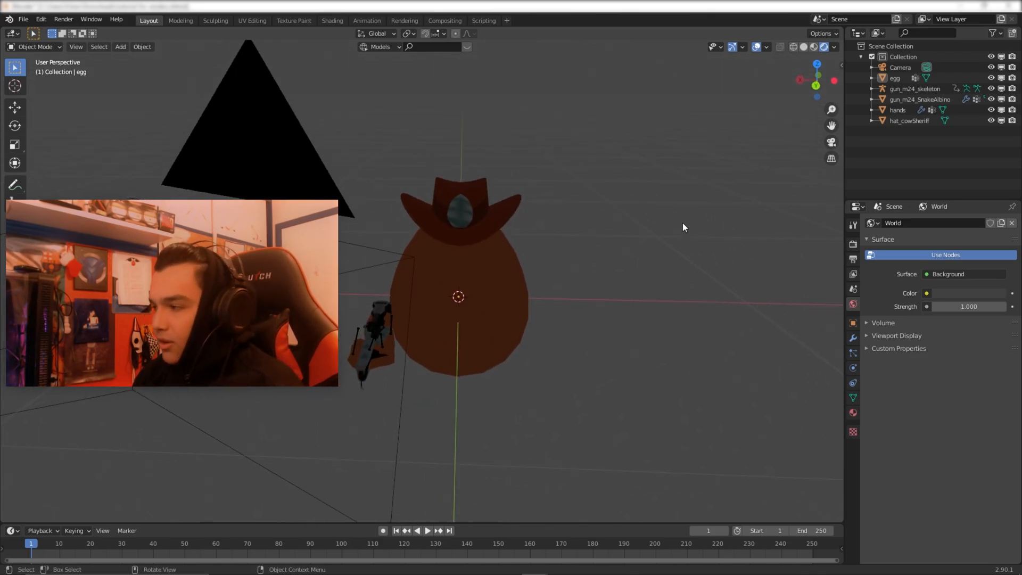
mouse_move(853, 305)
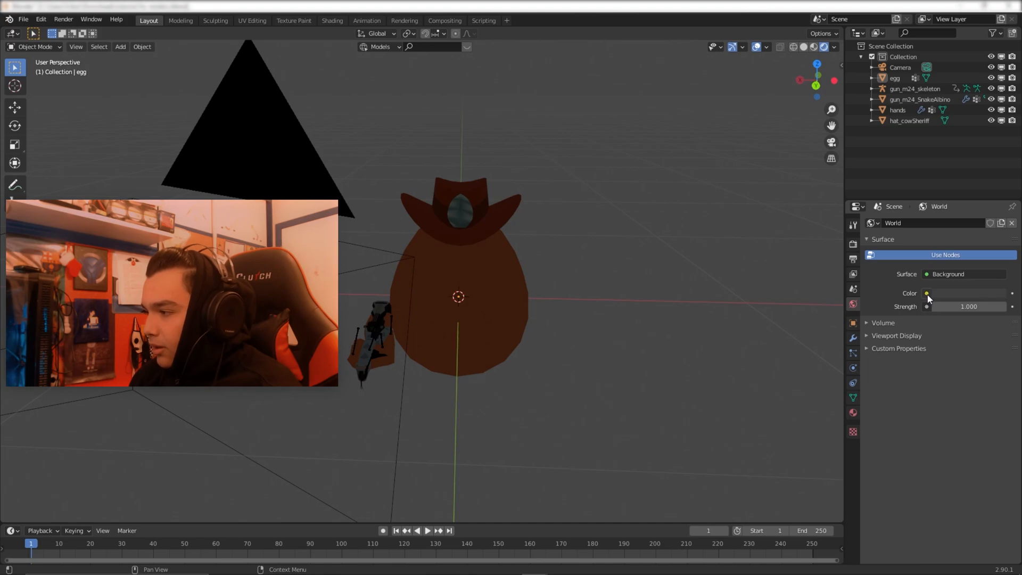
Step: Drive the world Color with an Environment Texture and browse for an HDRI file
click(926, 293)
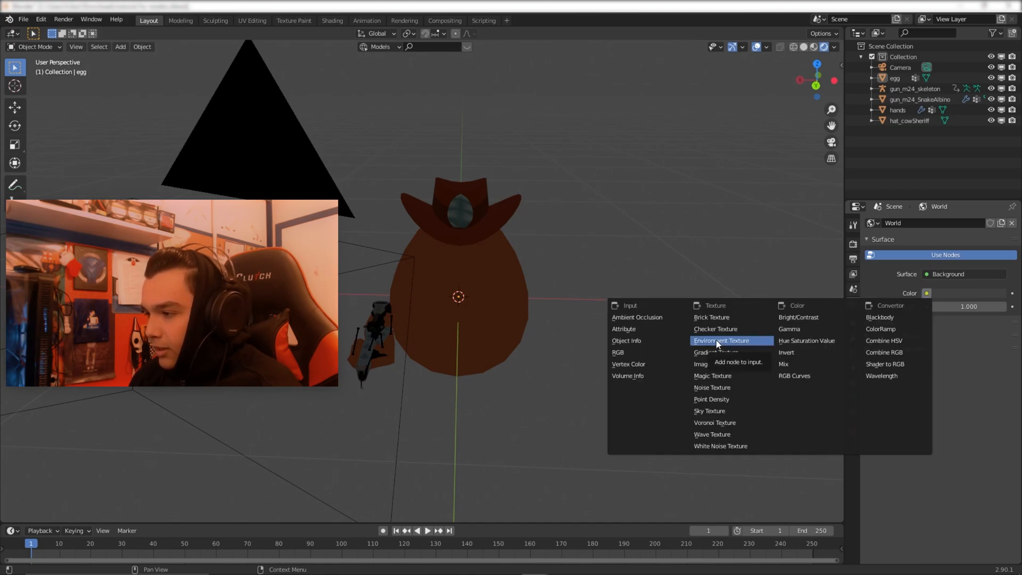
click(719, 341)
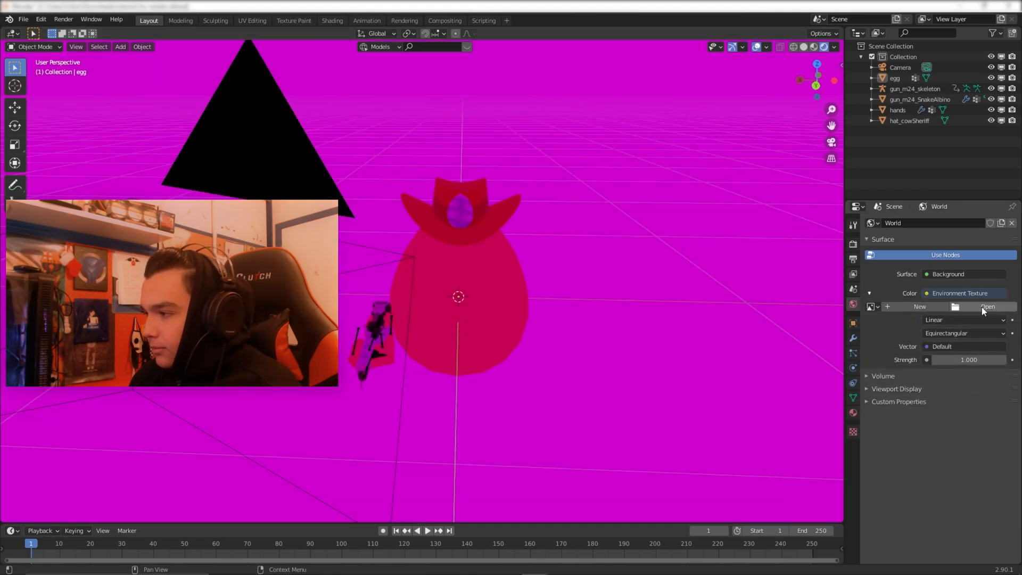
click(987, 307)
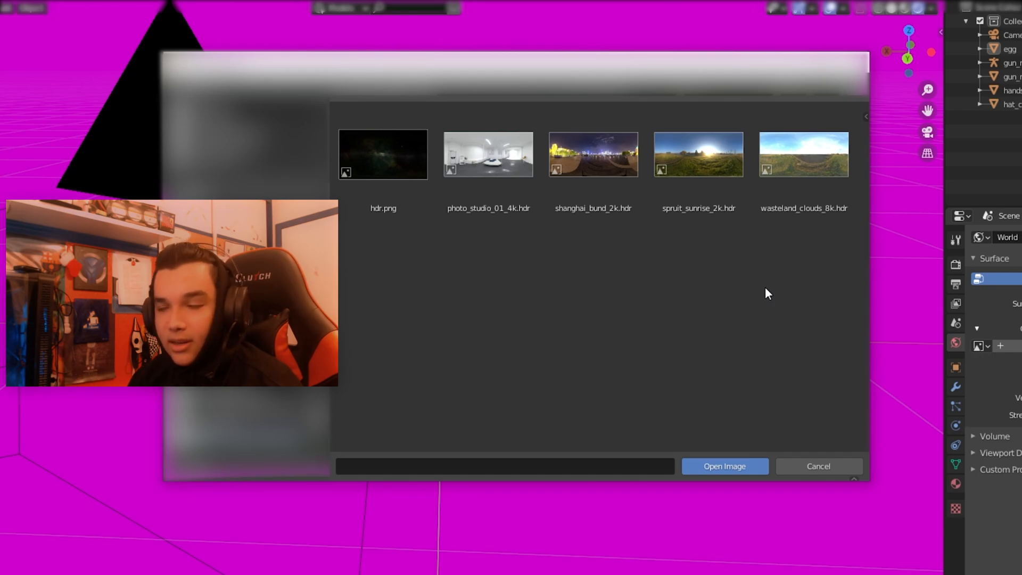
mouse_move(695, 234)
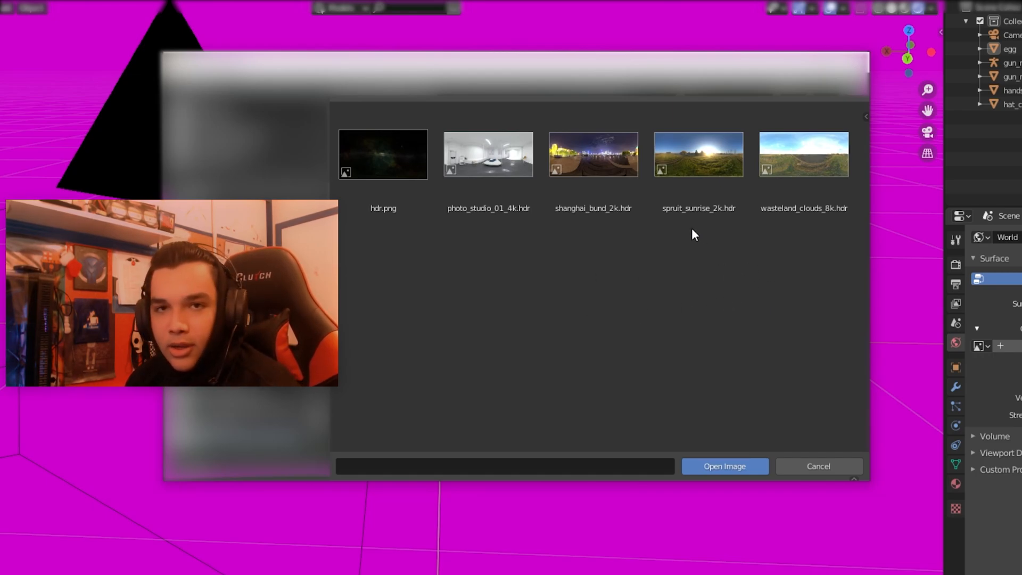
Step: Load wasteland_clouds_8k.hdr into the world's Environment Texture
click(804, 155)
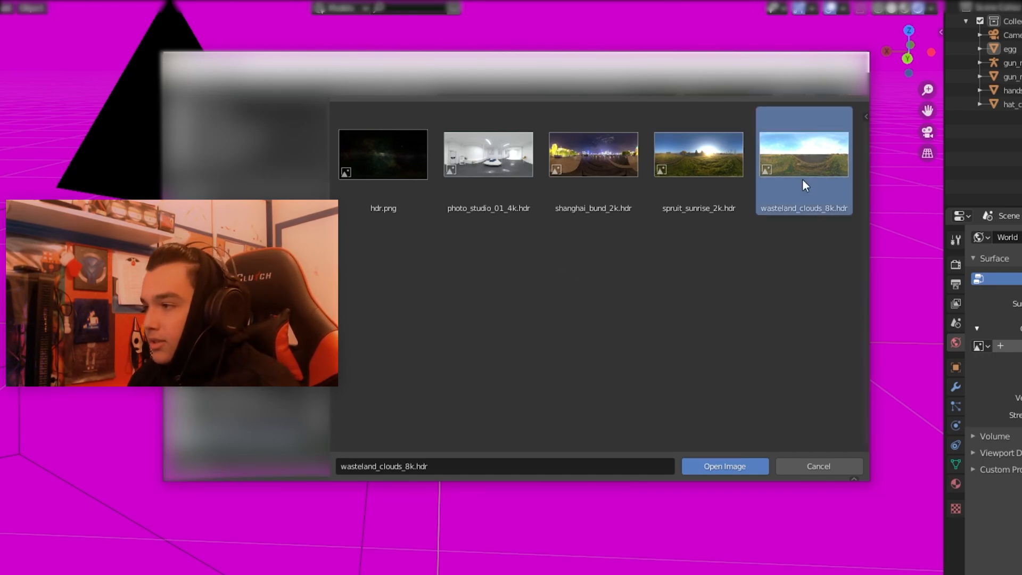
click(725, 466)
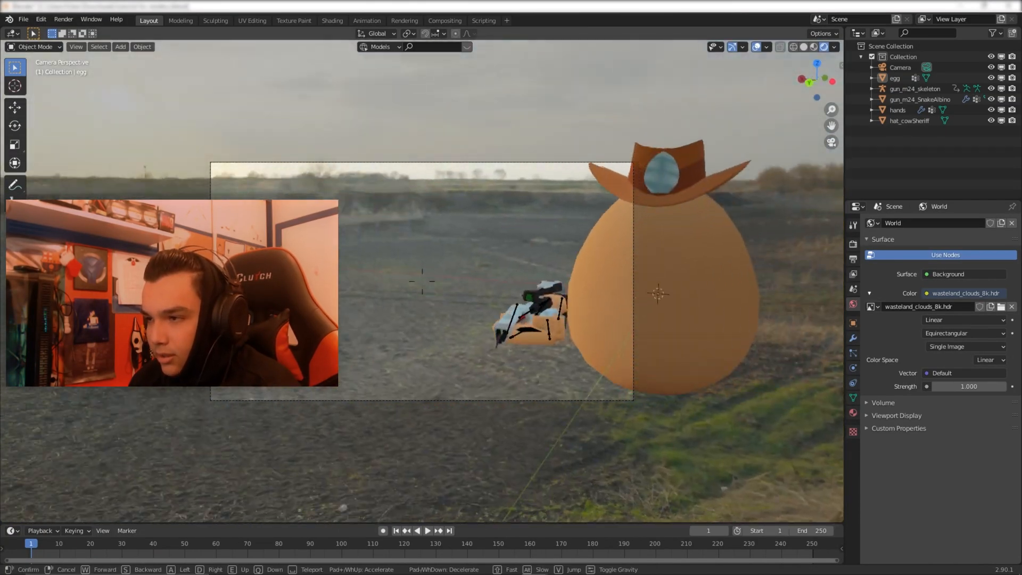
click(63, 17)
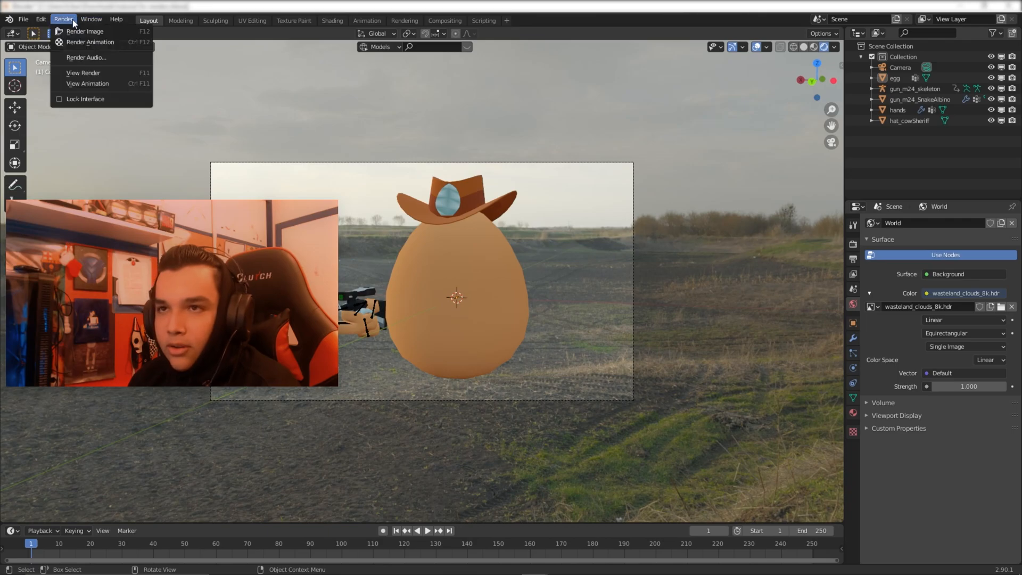
click(79, 31)
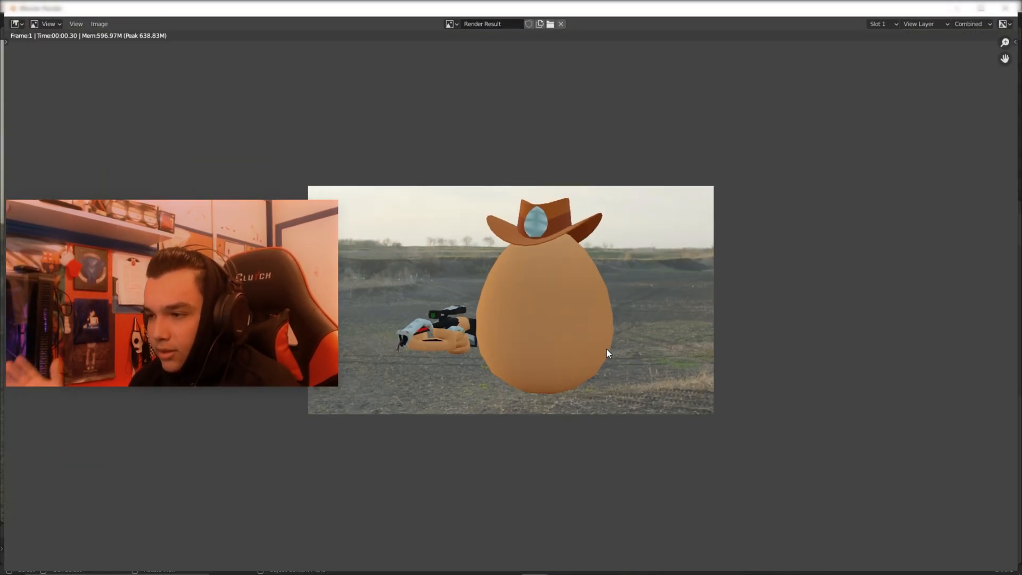
mouse_move(719, 317)
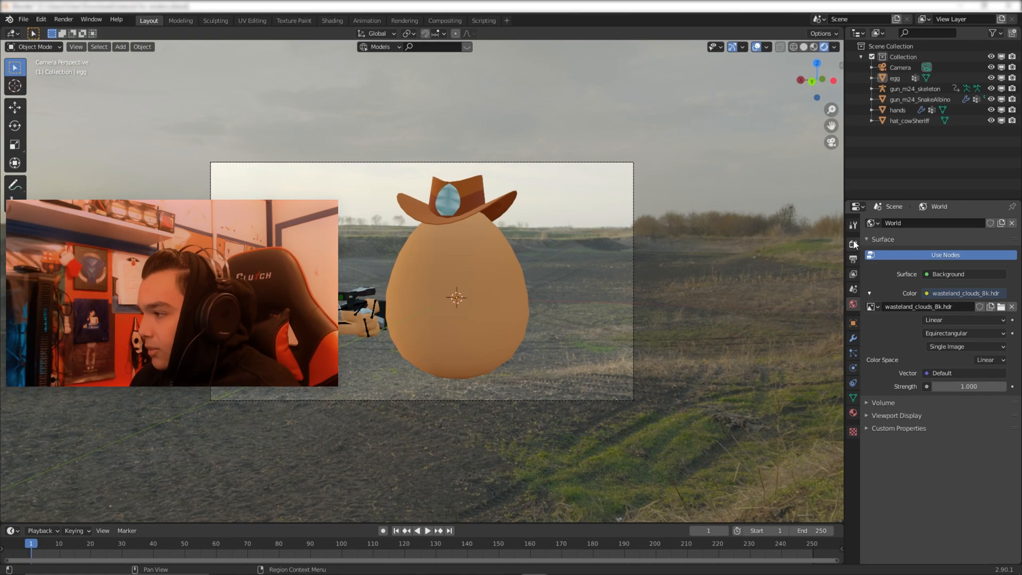
mouse_move(854, 244)
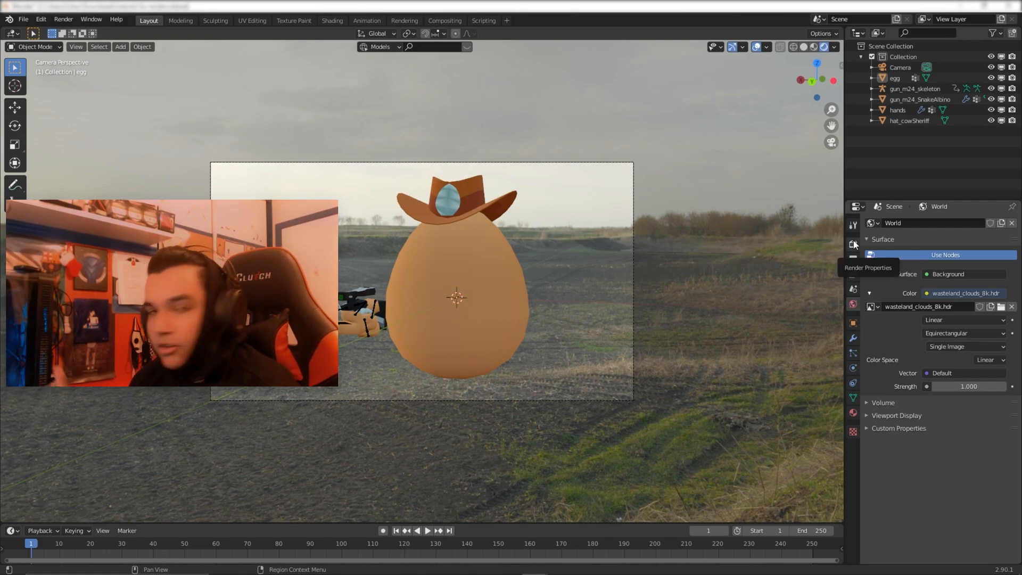
click(854, 244)
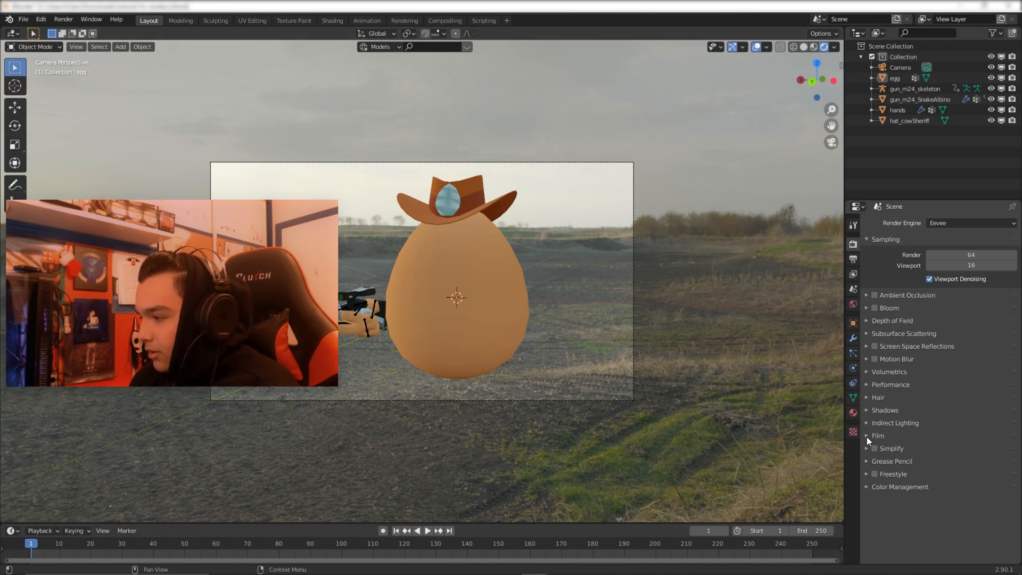
click(869, 435)
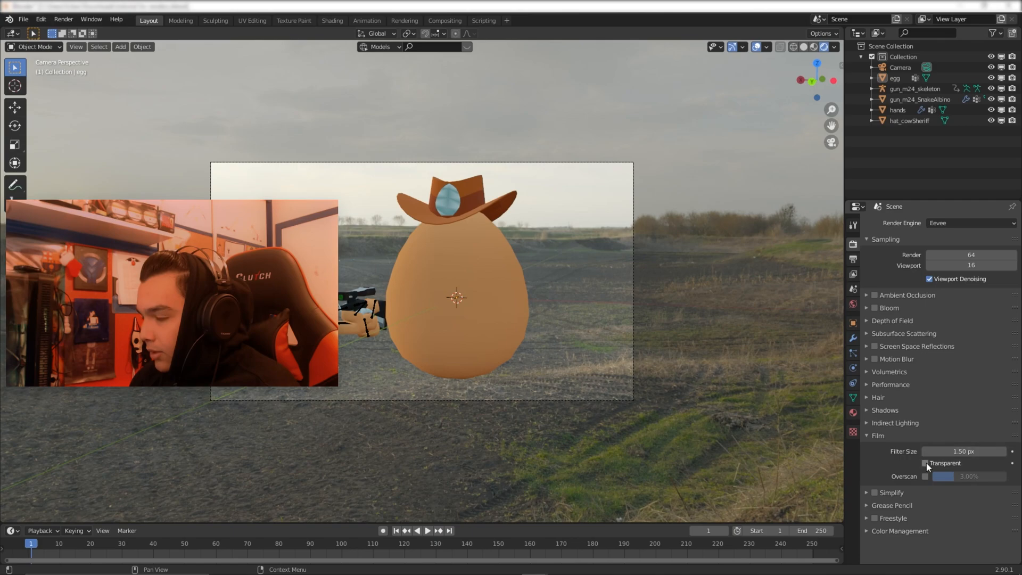
click(925, 463)
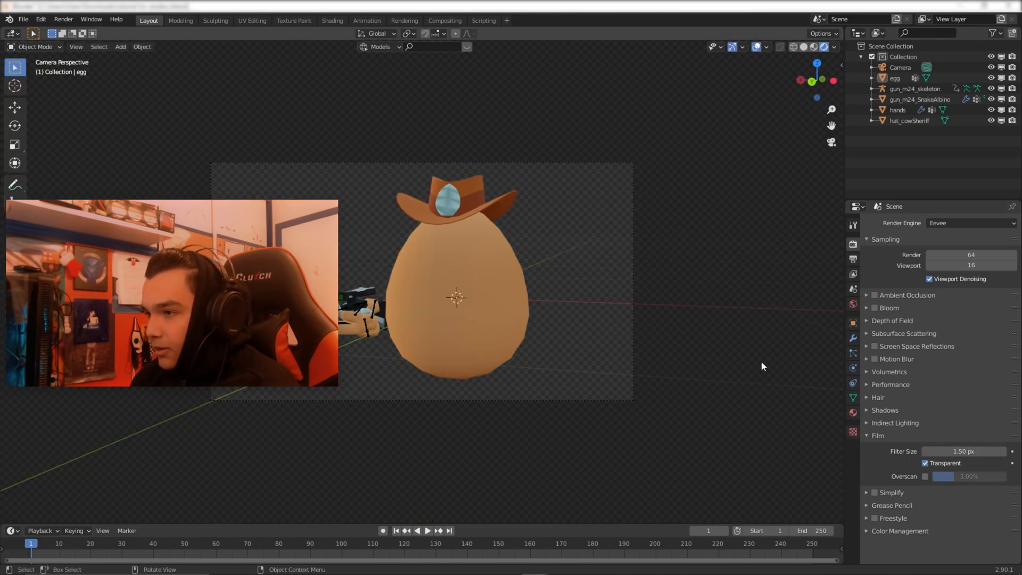
drag(456, 293, 630, 274)
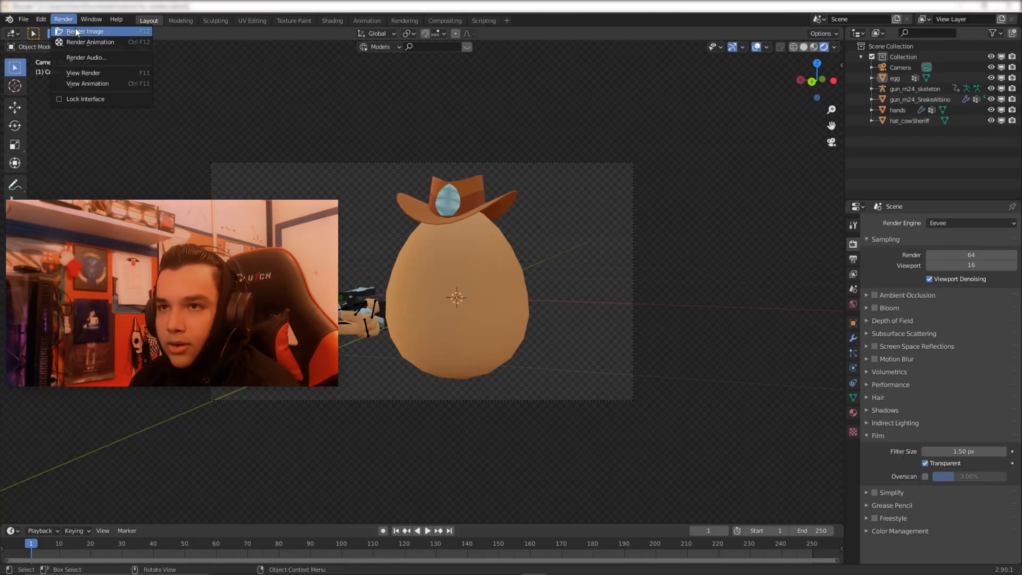
click(80, 31)
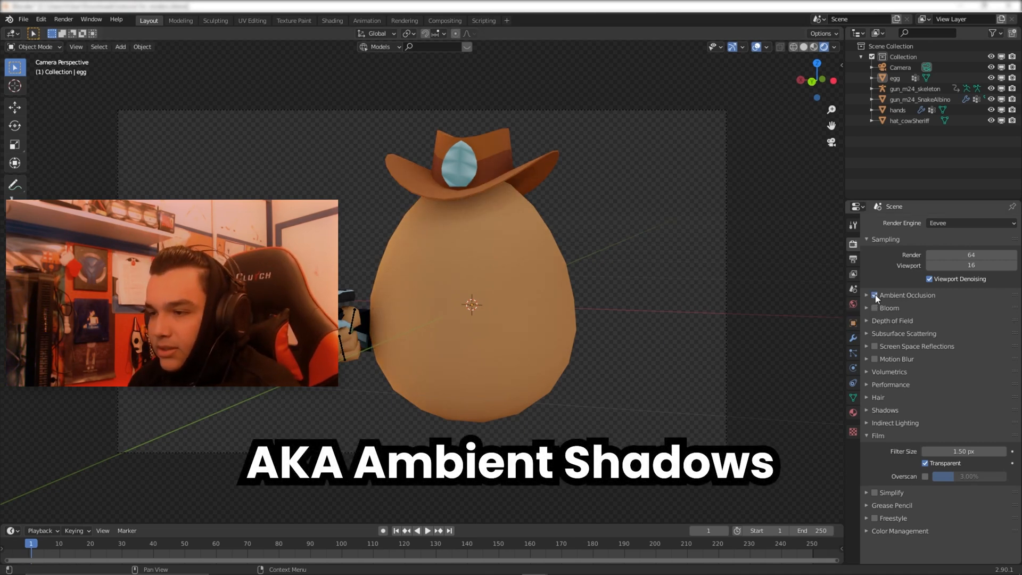
Step: Enable Ambient Occlusion in the Eevee Render Properties
click(874, 295)
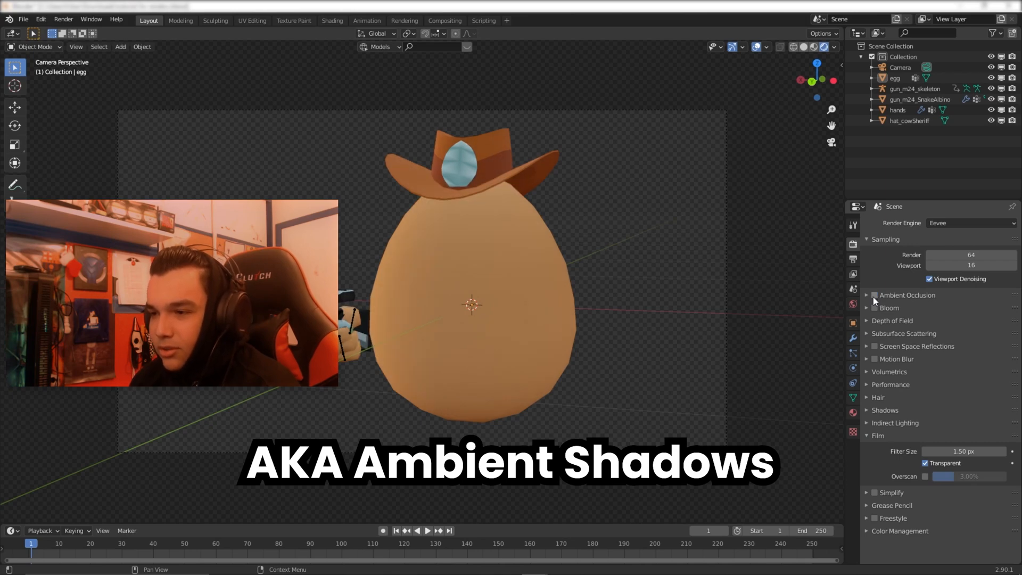
click(874, 295)
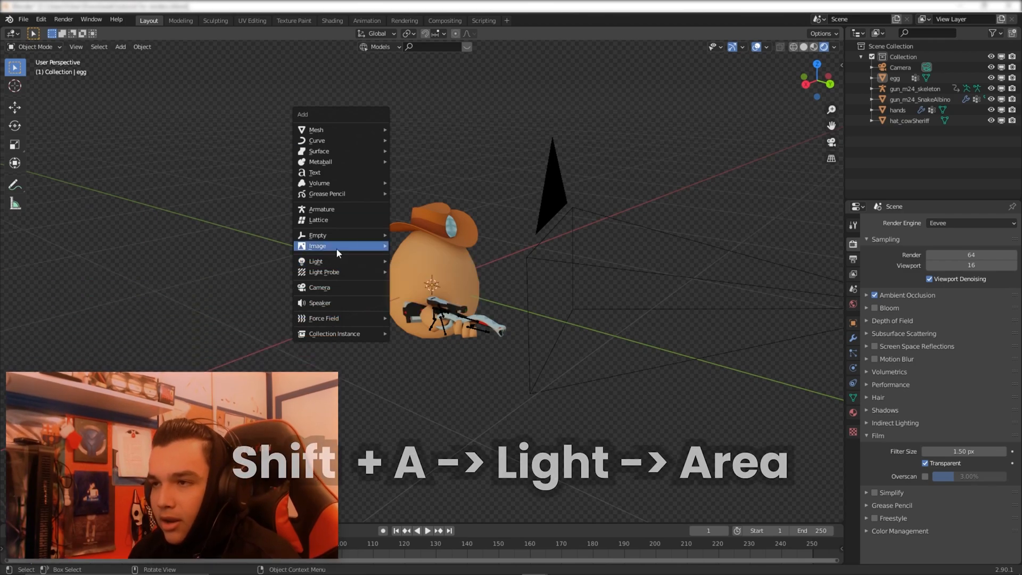
Step: Add an Area light above the egg cowboy and view through the camera
click(316, 261)
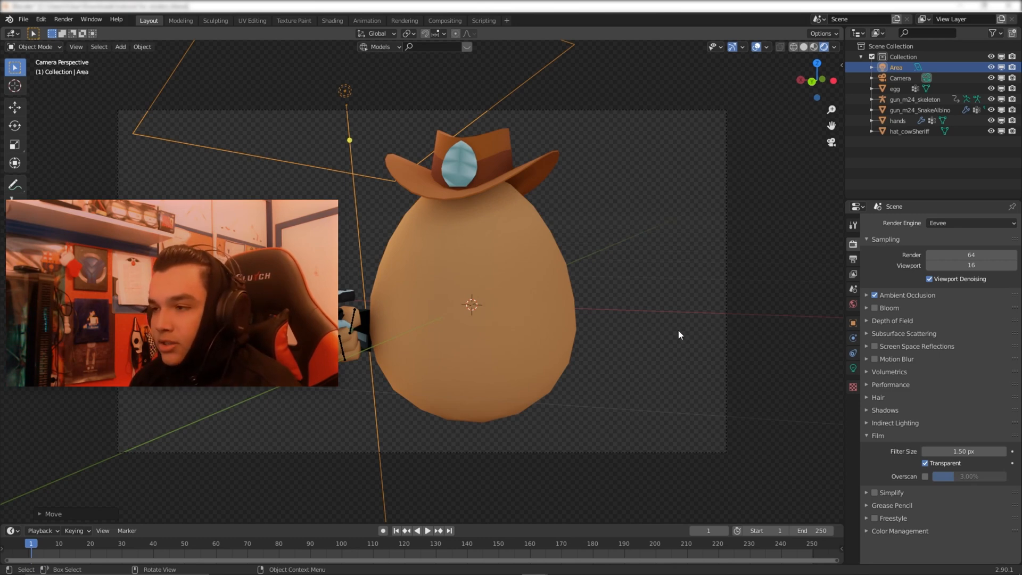
click(874, 295)
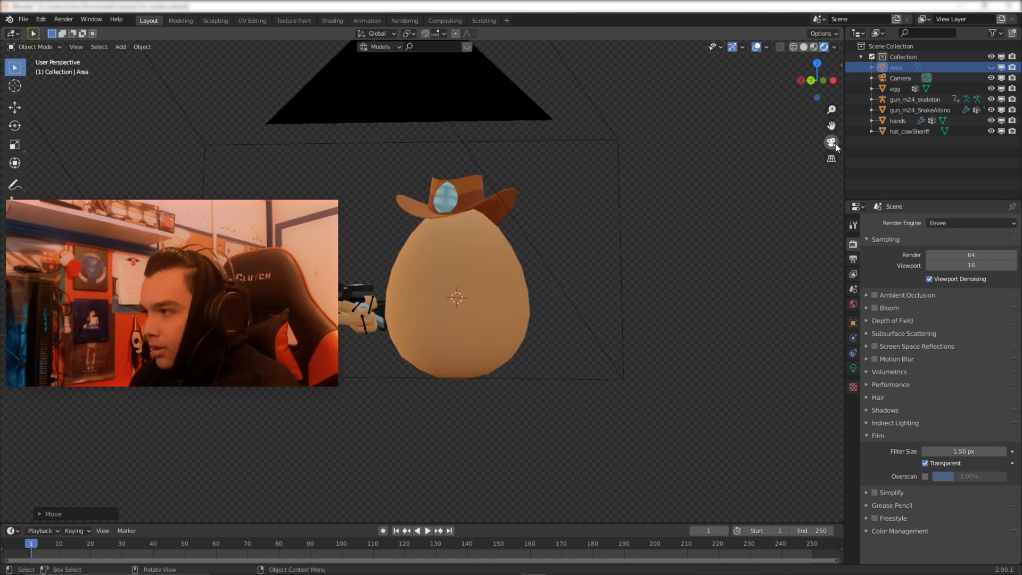
click(831, 142)
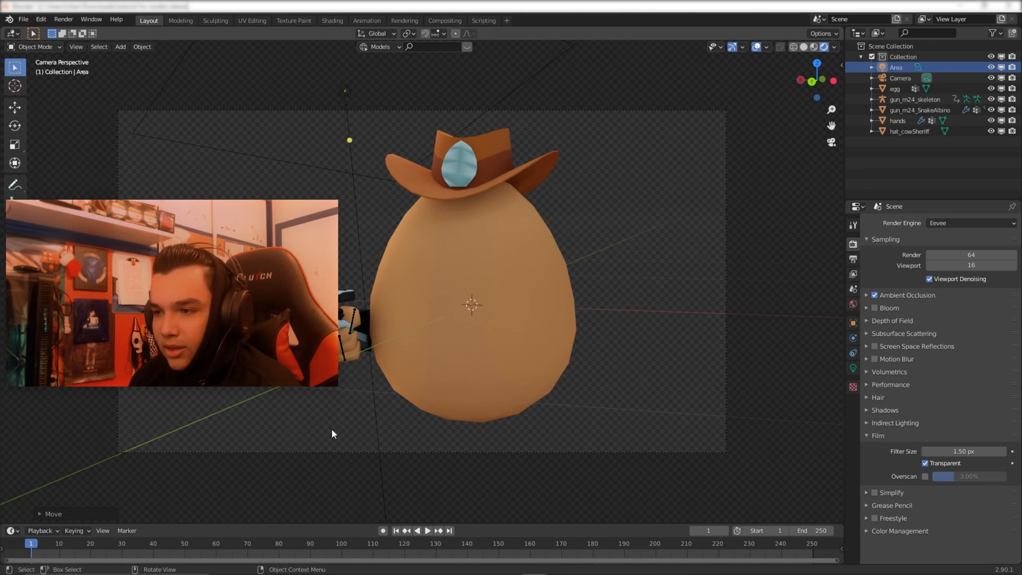
mouse_move(273, 463)
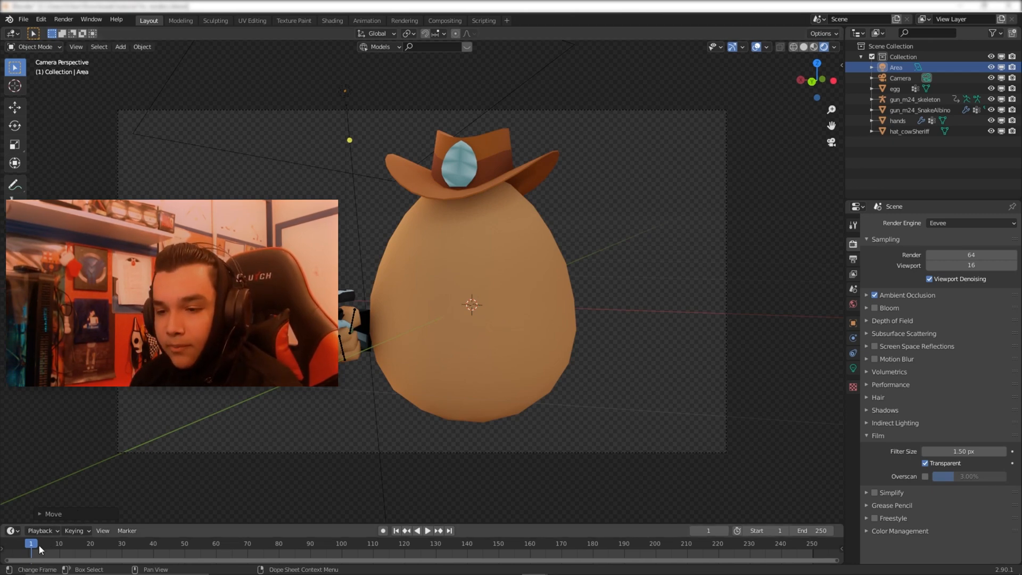
Step: Play the hand-and-rifle animation and stop it on frame 31
click(426, 530)
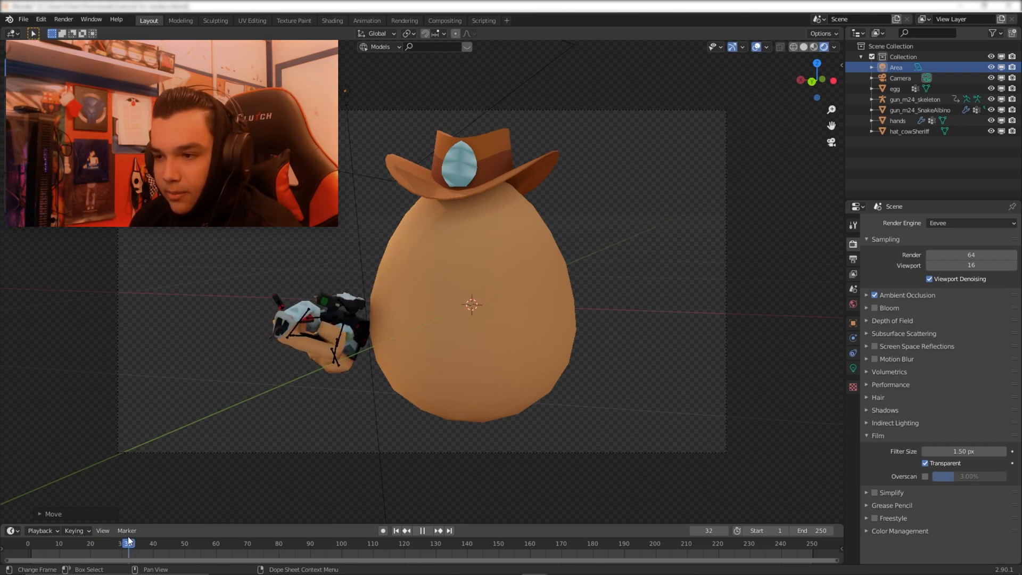
click(63, 19)
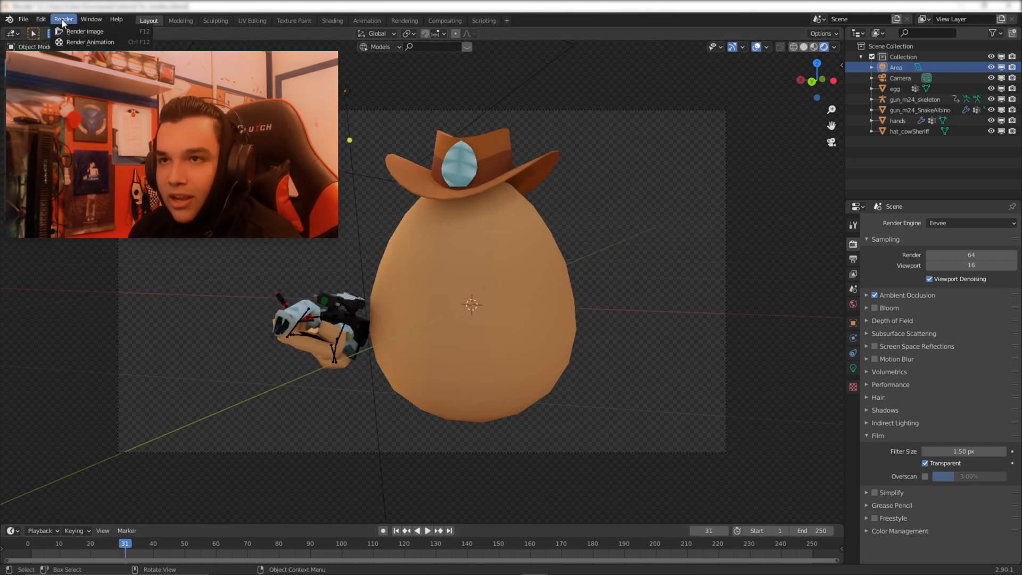
click(80, 32)
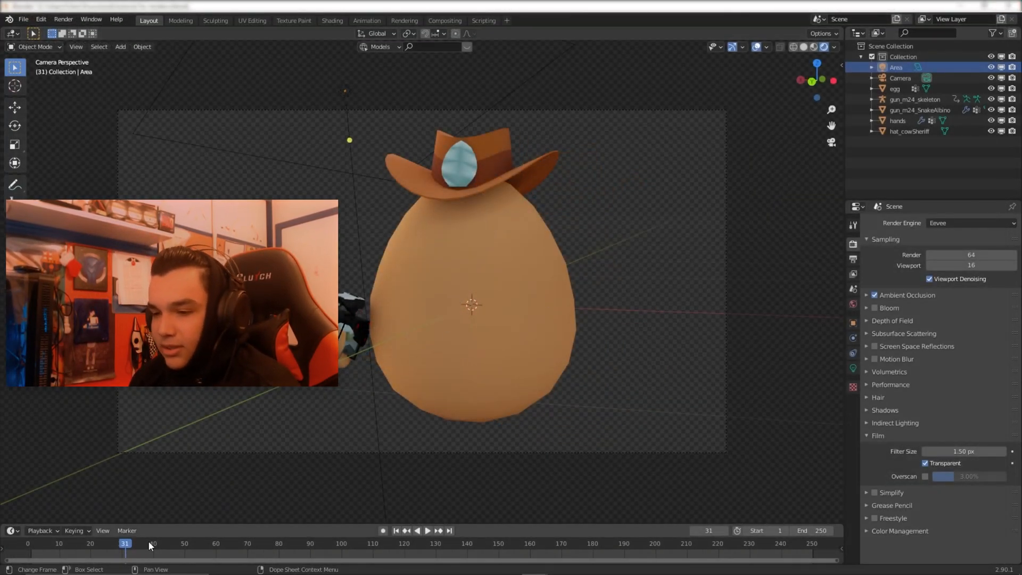
Step: Orbit to inspect the hands holding the rifle, then return to camera view
drag(470, 293, 469, 346)
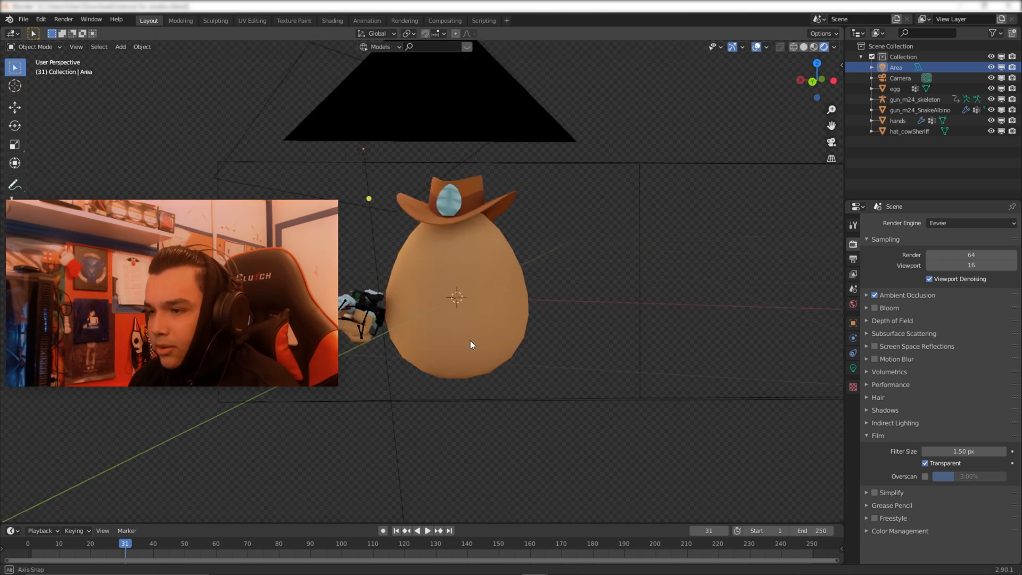
drag(469, 345, 551, 348)
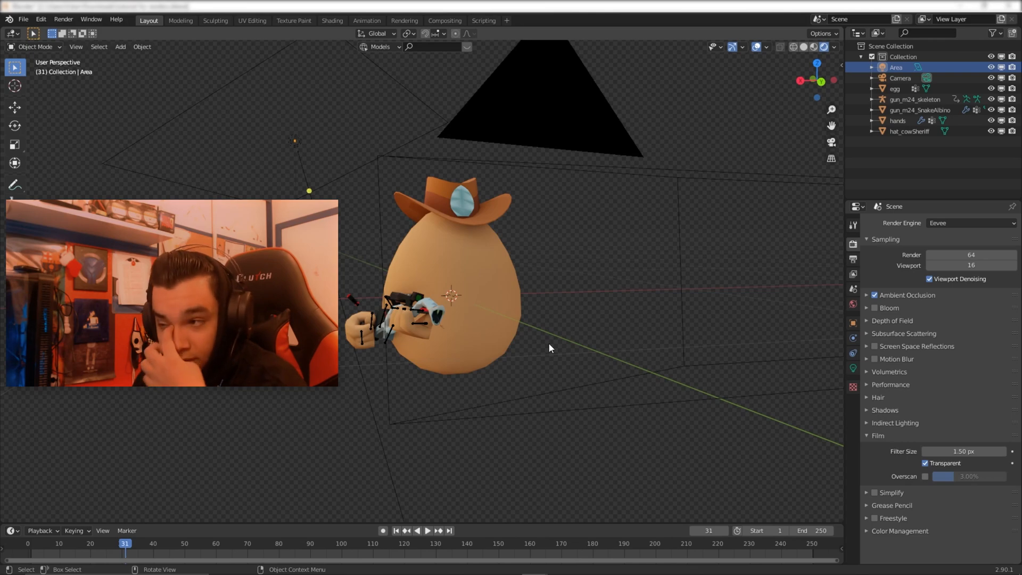
drag(551, 348, 349, 250)
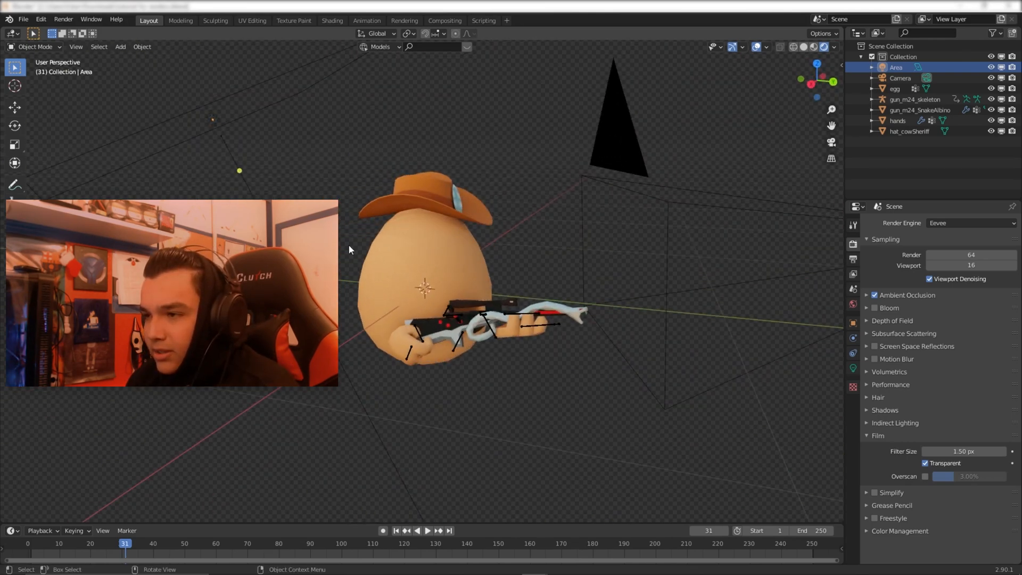
key(KP_0)
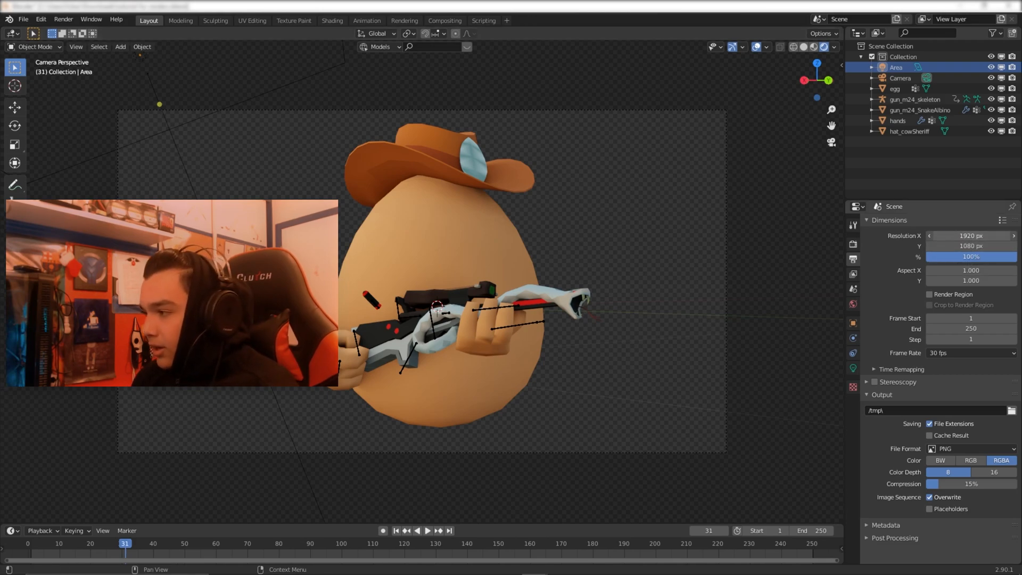
Step: Set the output resolution to 2560×1440 and PNG compression to 0%
text(2560)
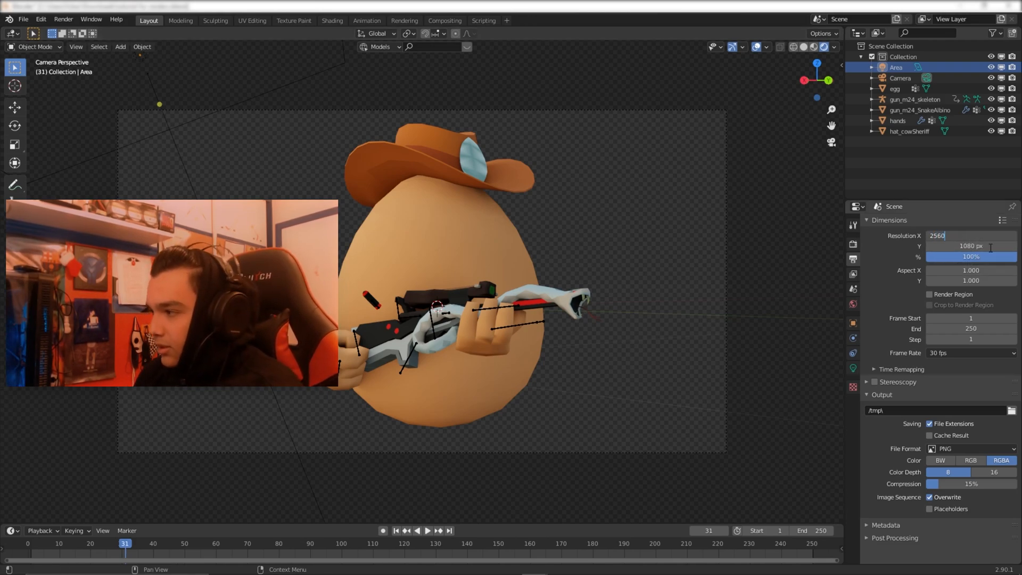
text(1440)
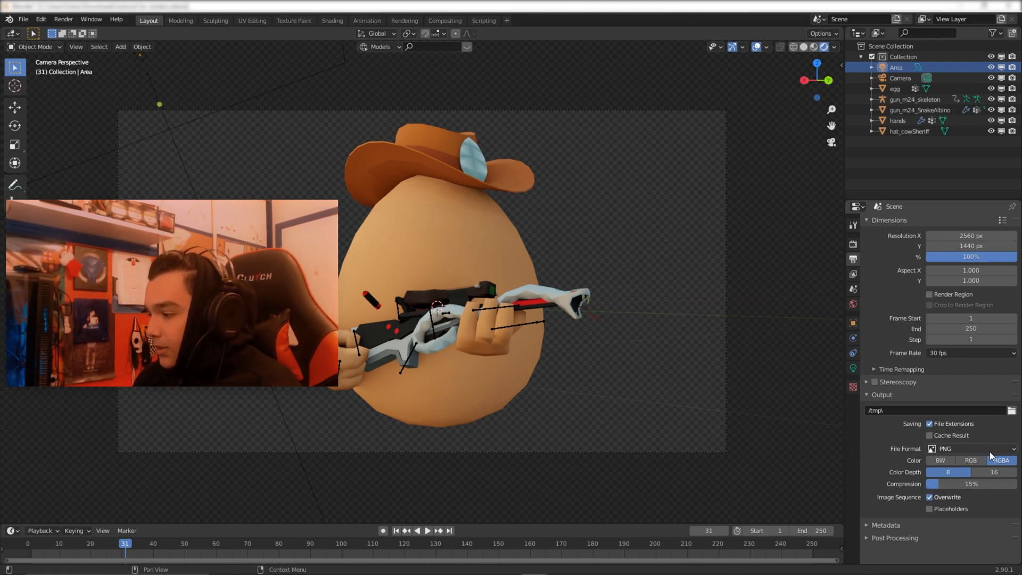
mouse_move(1001, 460)
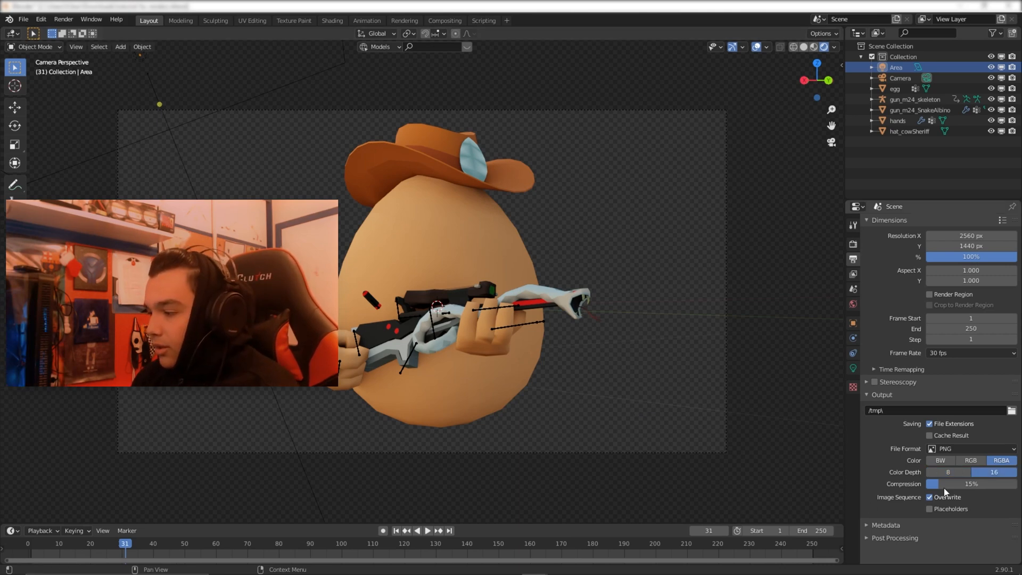
drag(971, 484, 933, 484)
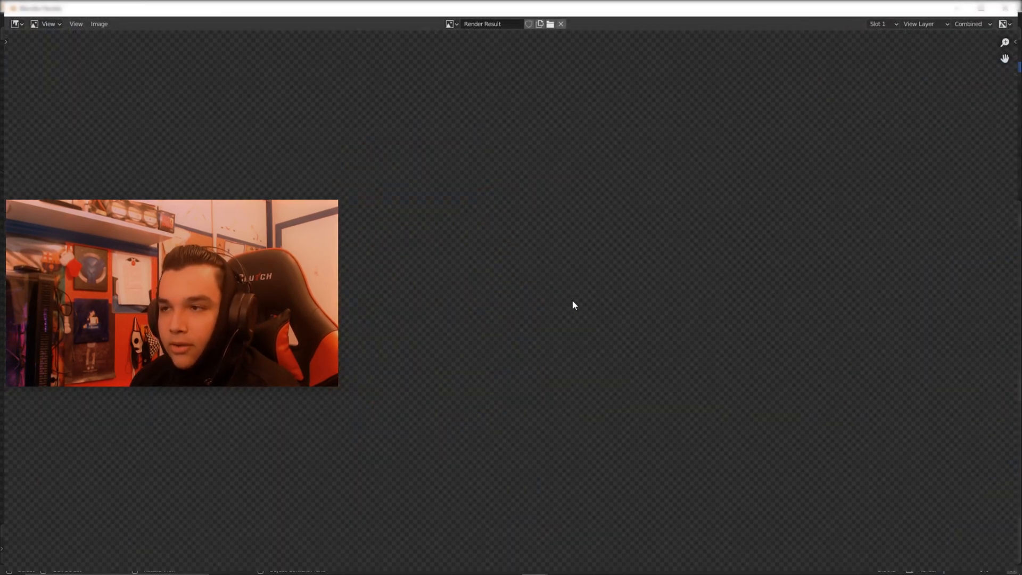
Step: Close the Blender Render result window to return to the Layout viewport
click(99, 24)
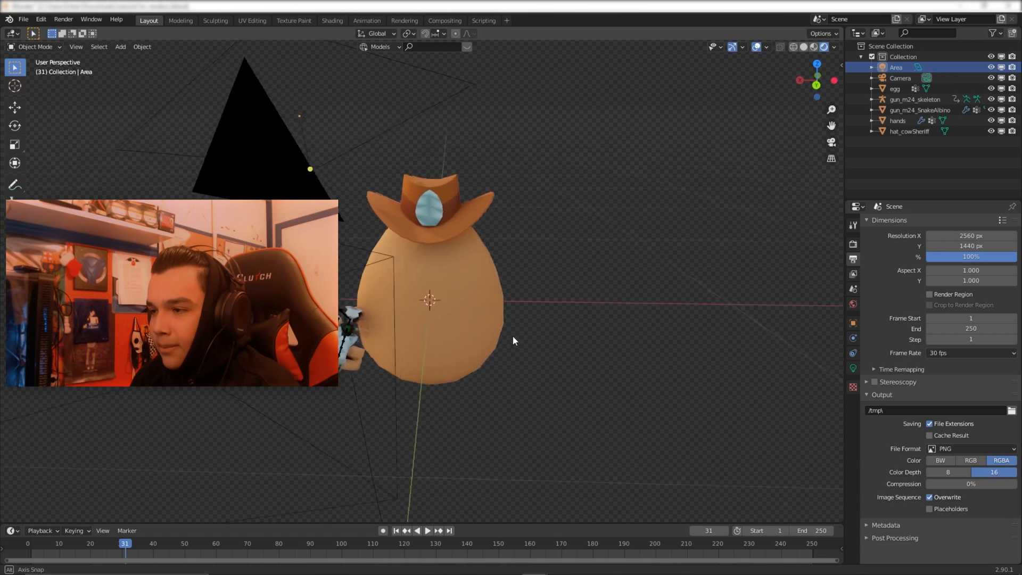
Step: Inspect the Area light's colour and power, undoing the colour change to keep white at 10 W
drag(514, 341, 496, 306)
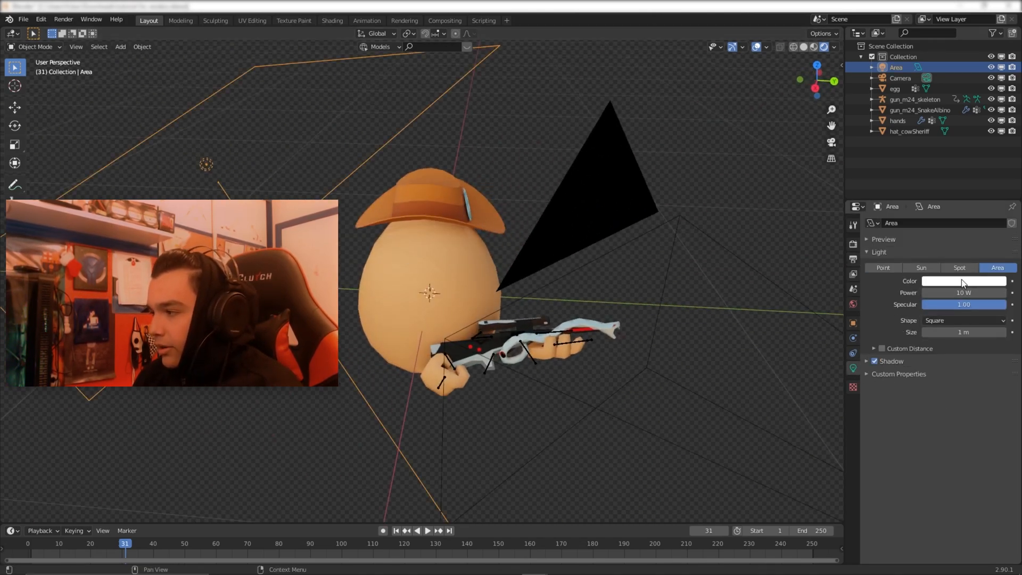
click(965, 281)
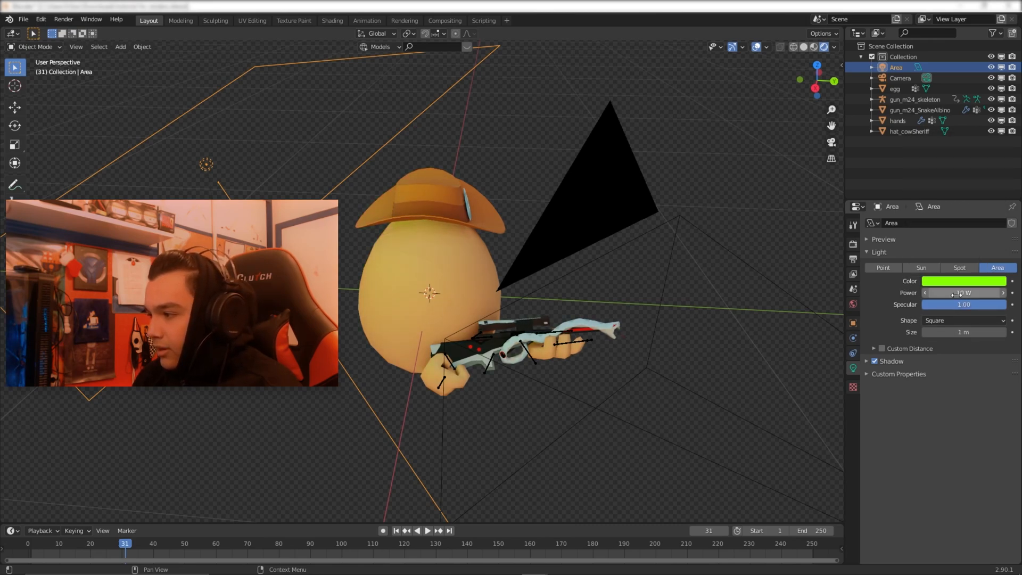
click(964, 293)
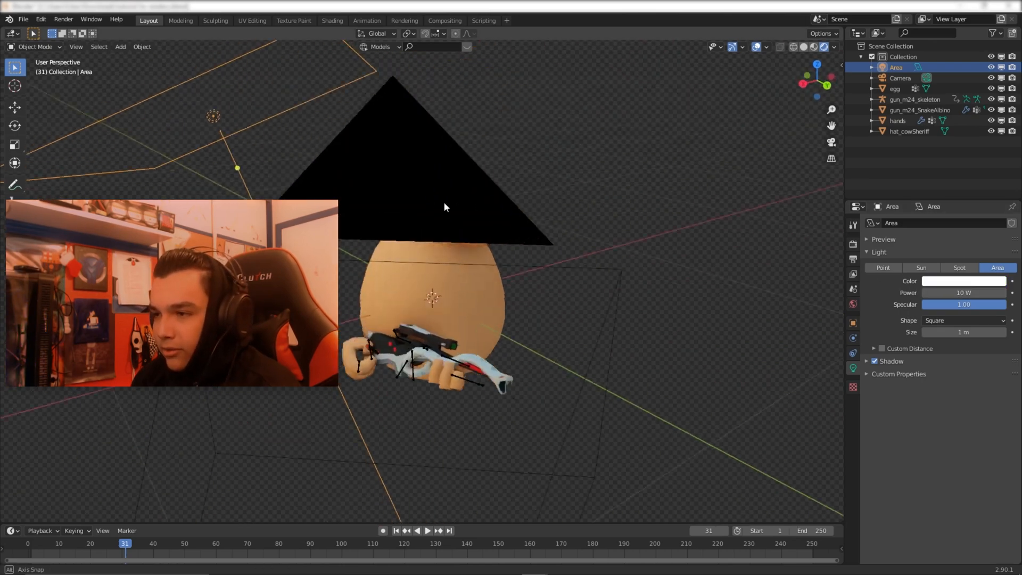
key(r)
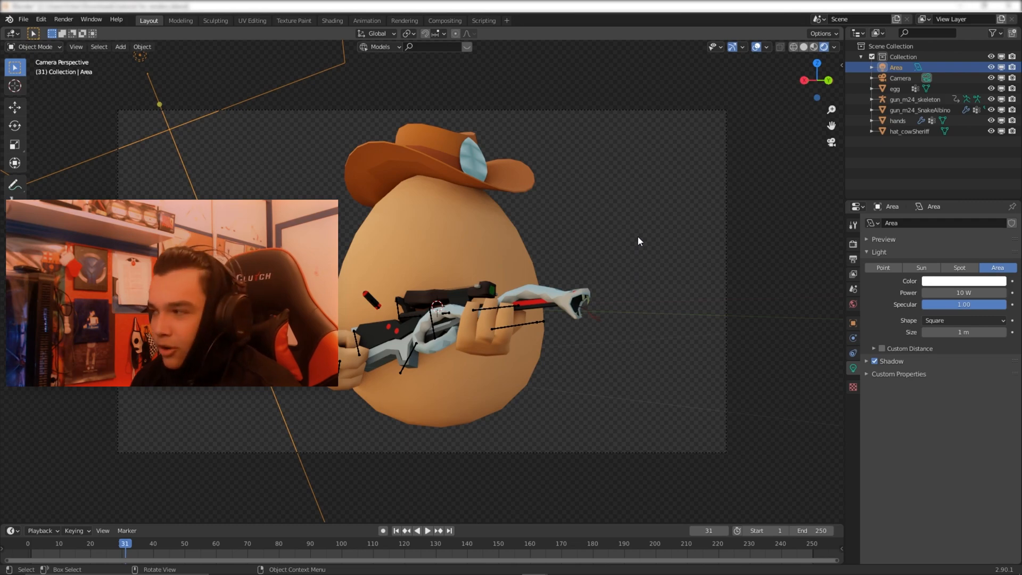
mouse_move(641, 264)
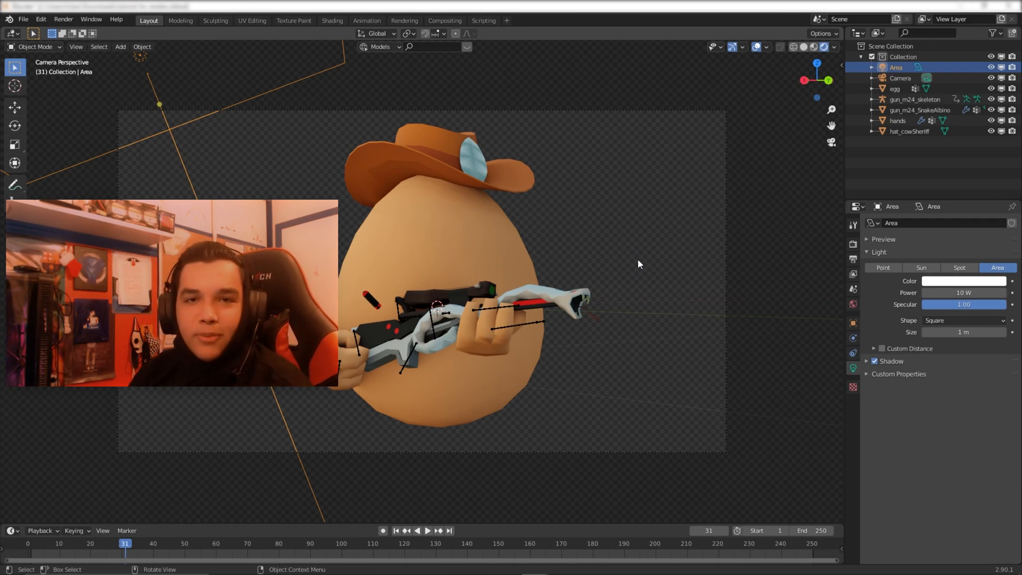